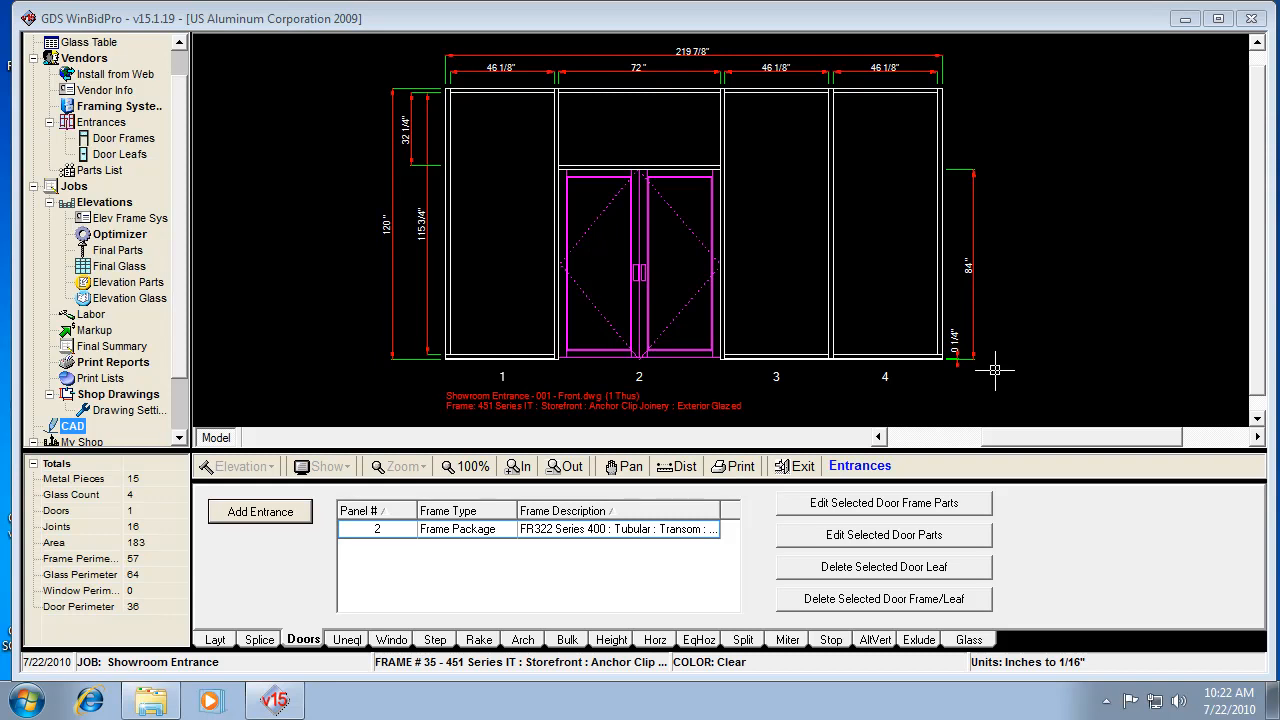
mouse_move(914, 253)
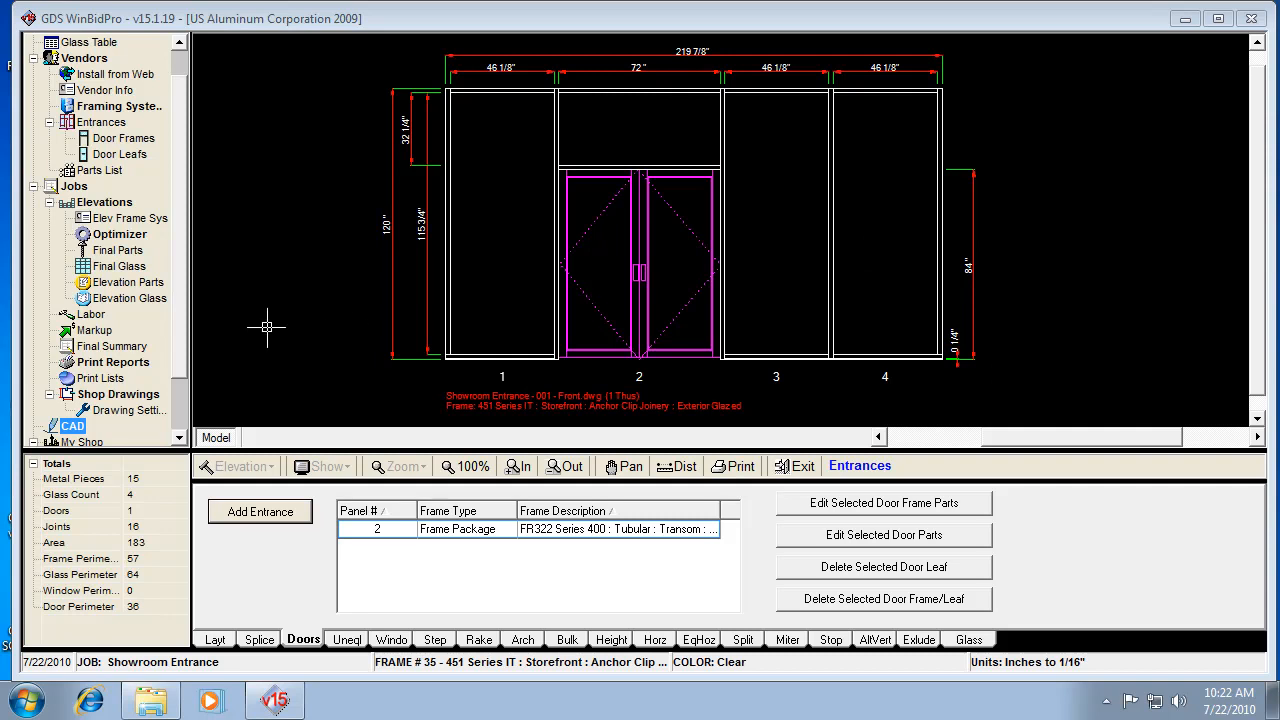
mouse_move(294, 635)
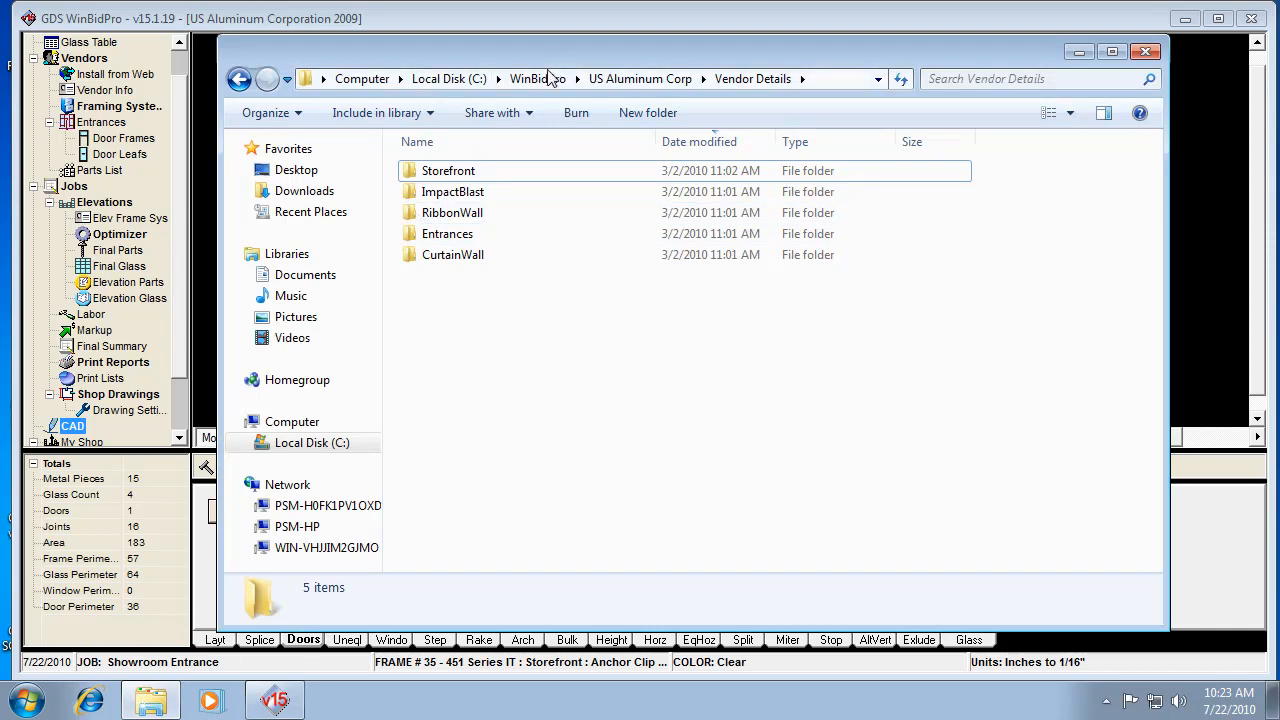
Navigate from Local Disk (C:) through WinBidPro into the US Aluminum Corp folder.
click(449, 78)
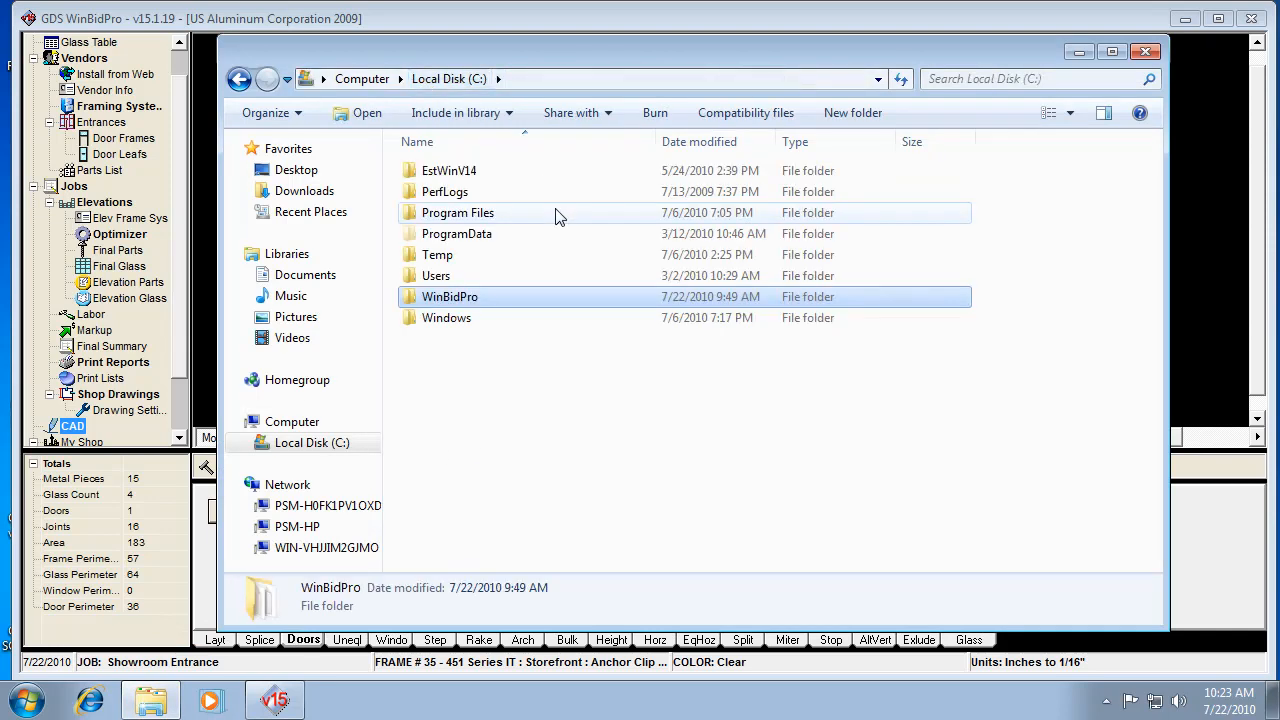
mouse_move(497, 373)
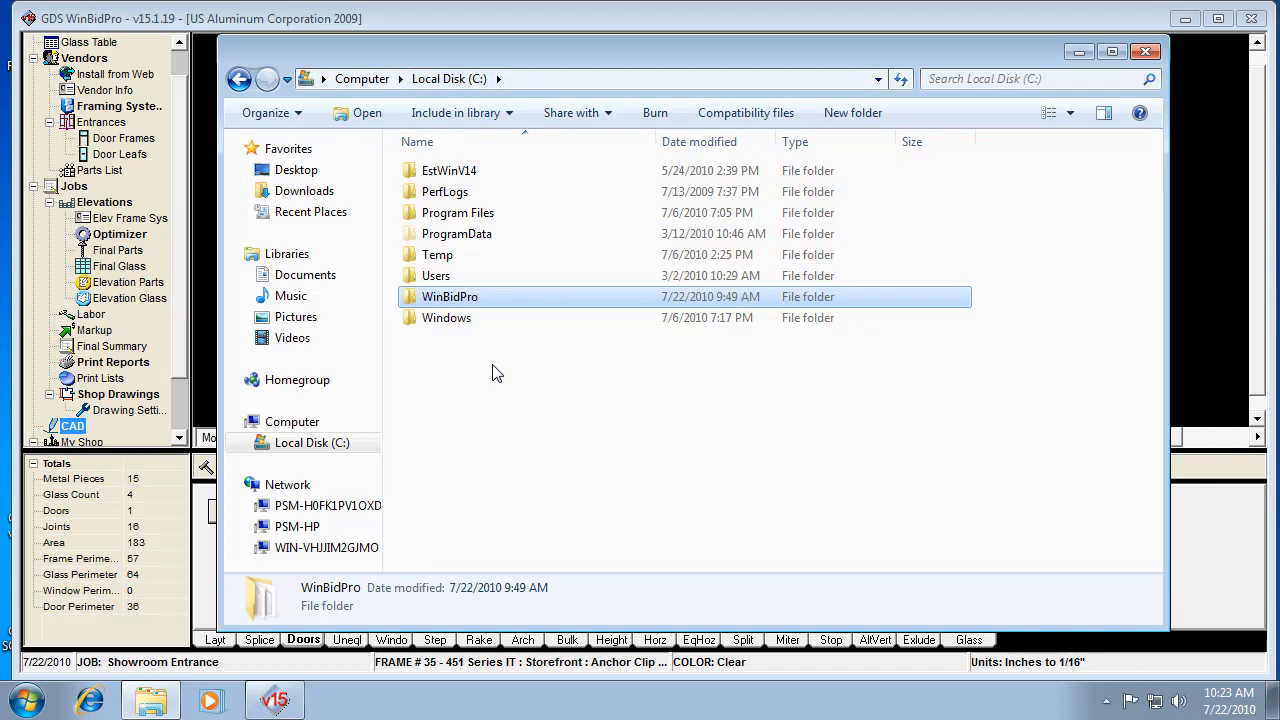
mouse_move(445, 300)
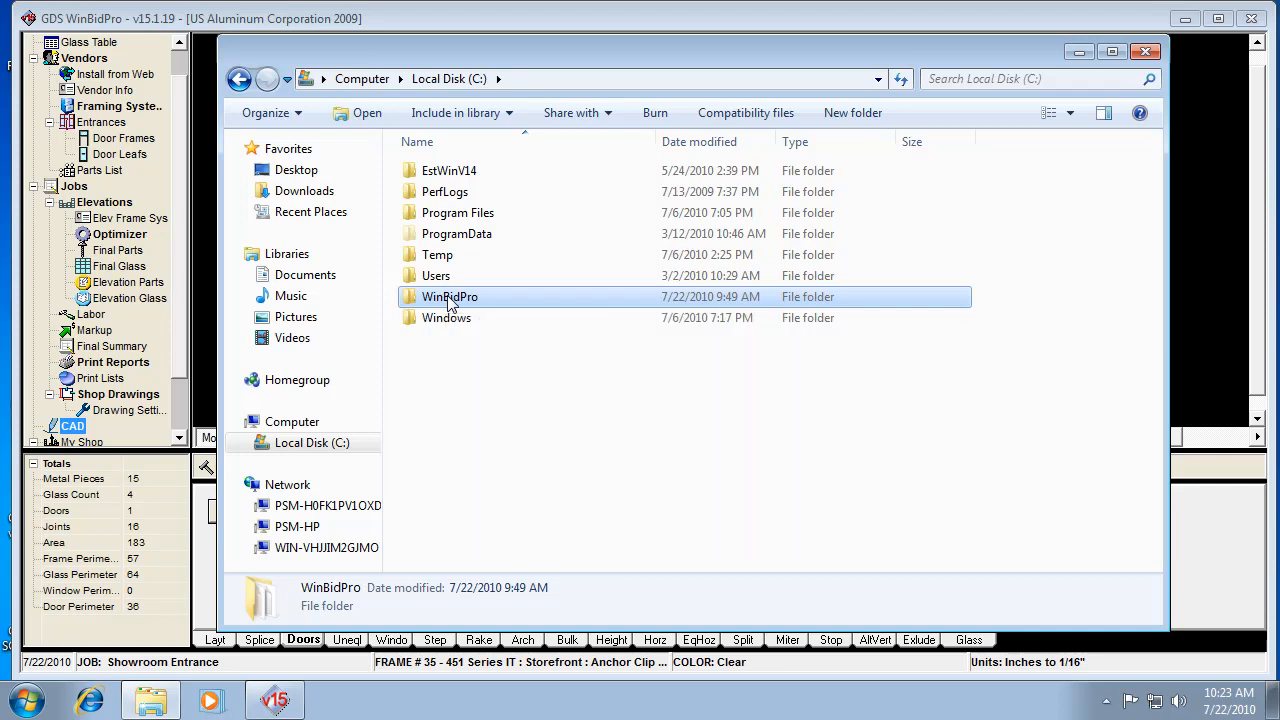
double_click(449, 296)
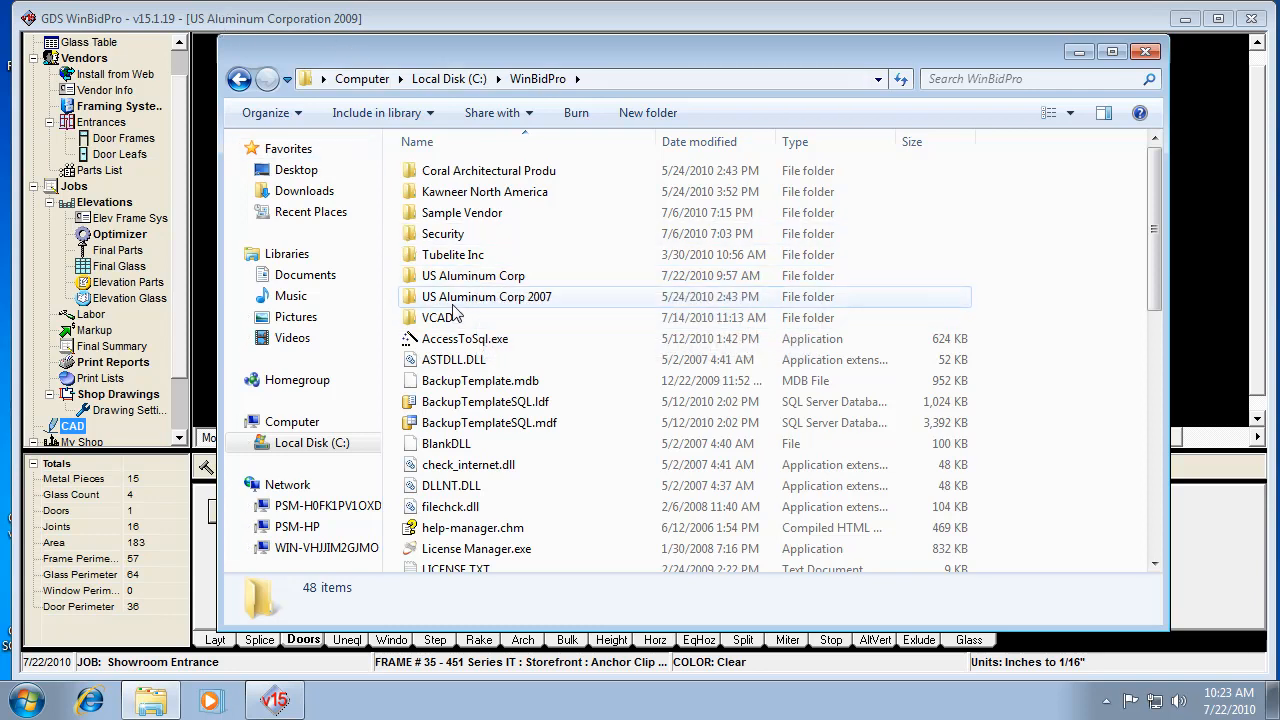
mouse_move(473, 276)
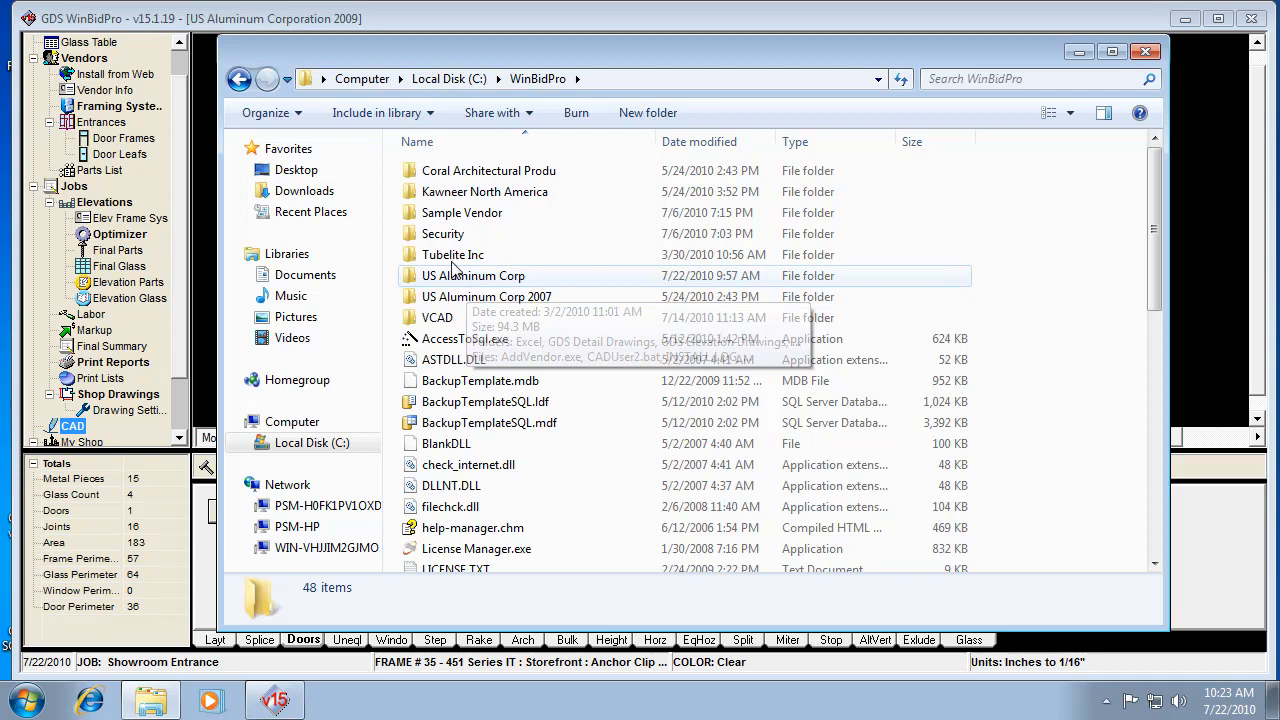
mouse_move(487, 278)
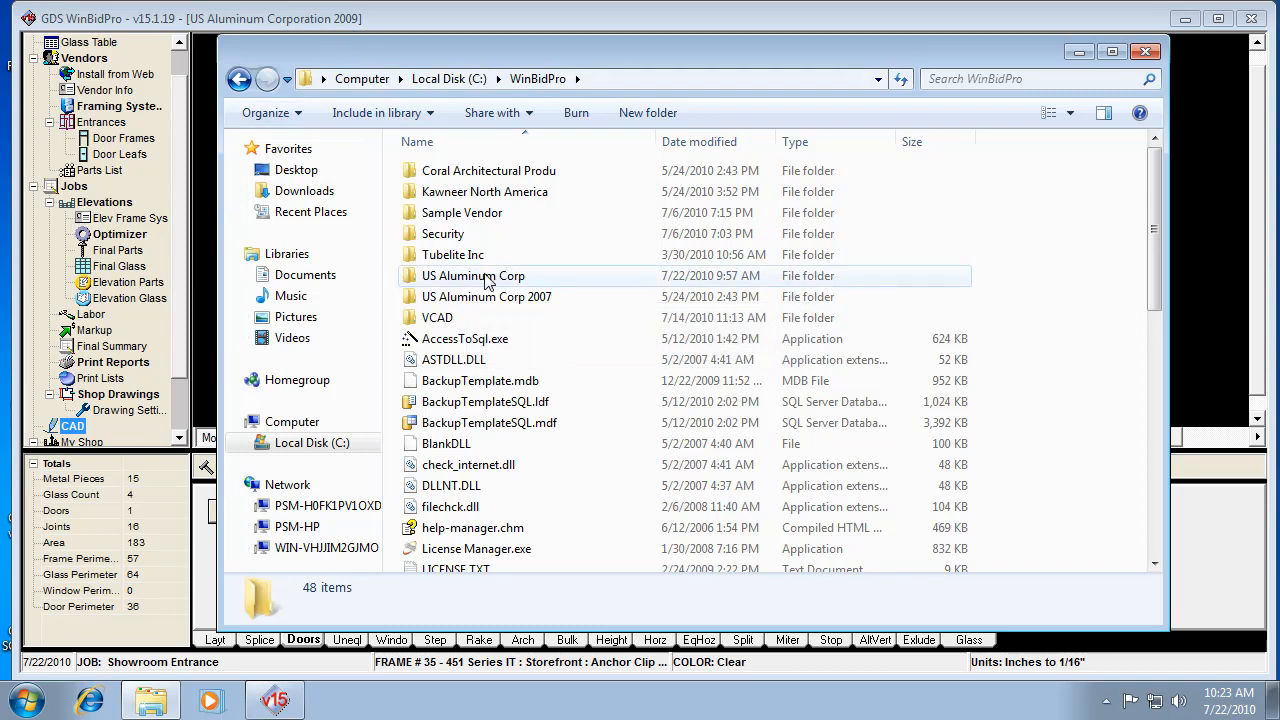
double_click(473, 275)
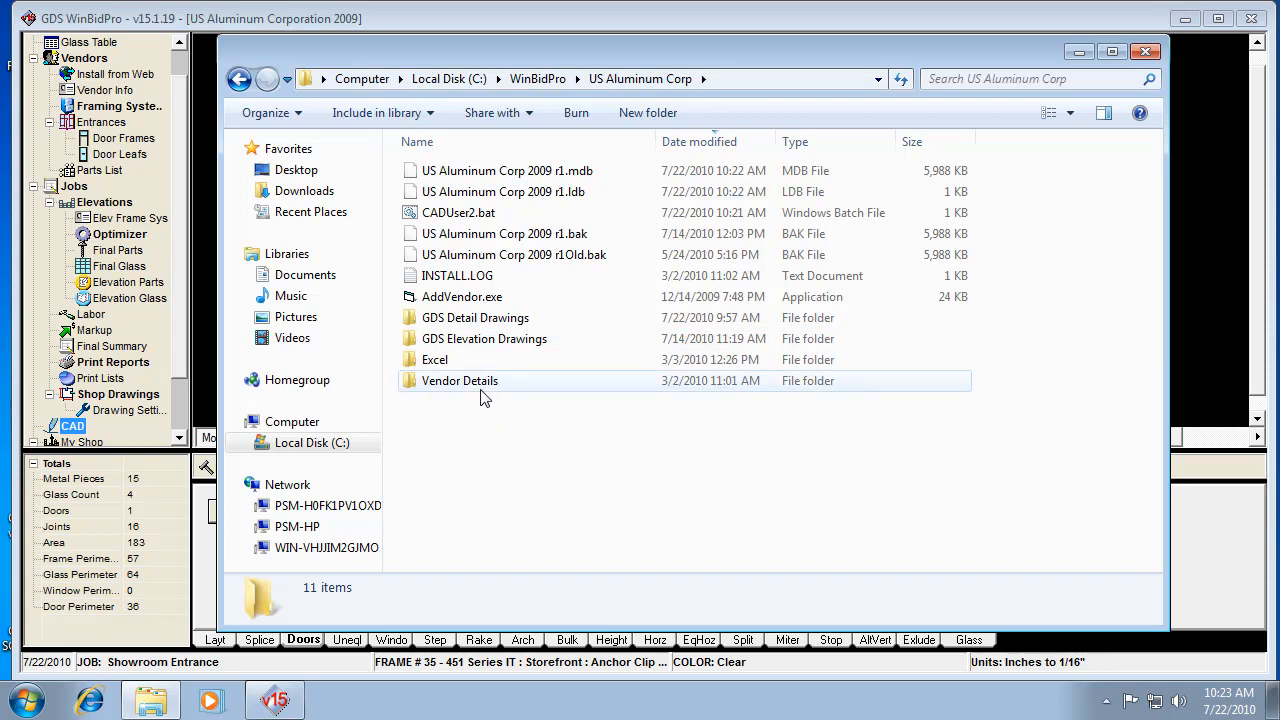
mouse_move(470, 388)
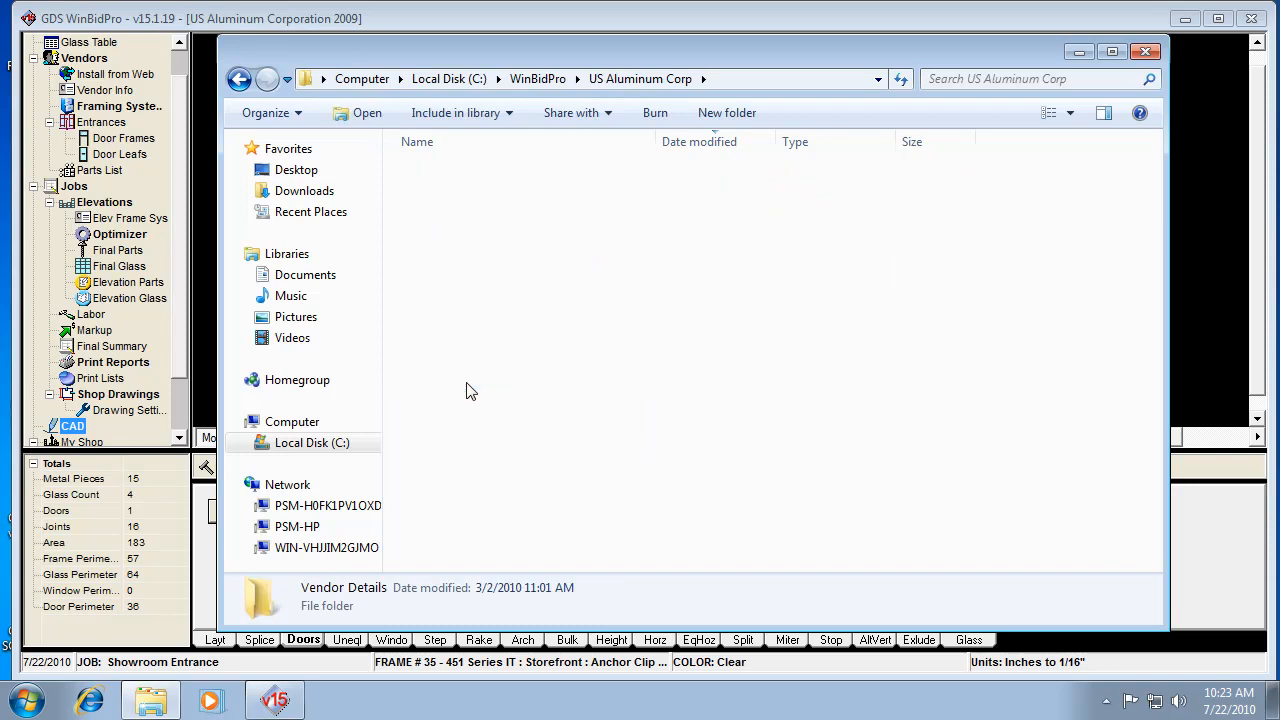
Delete the USAluminumCorp2008 shortcut from Vendor Details > Storefront, then open SeriesIT451.
double_click(343, 597)
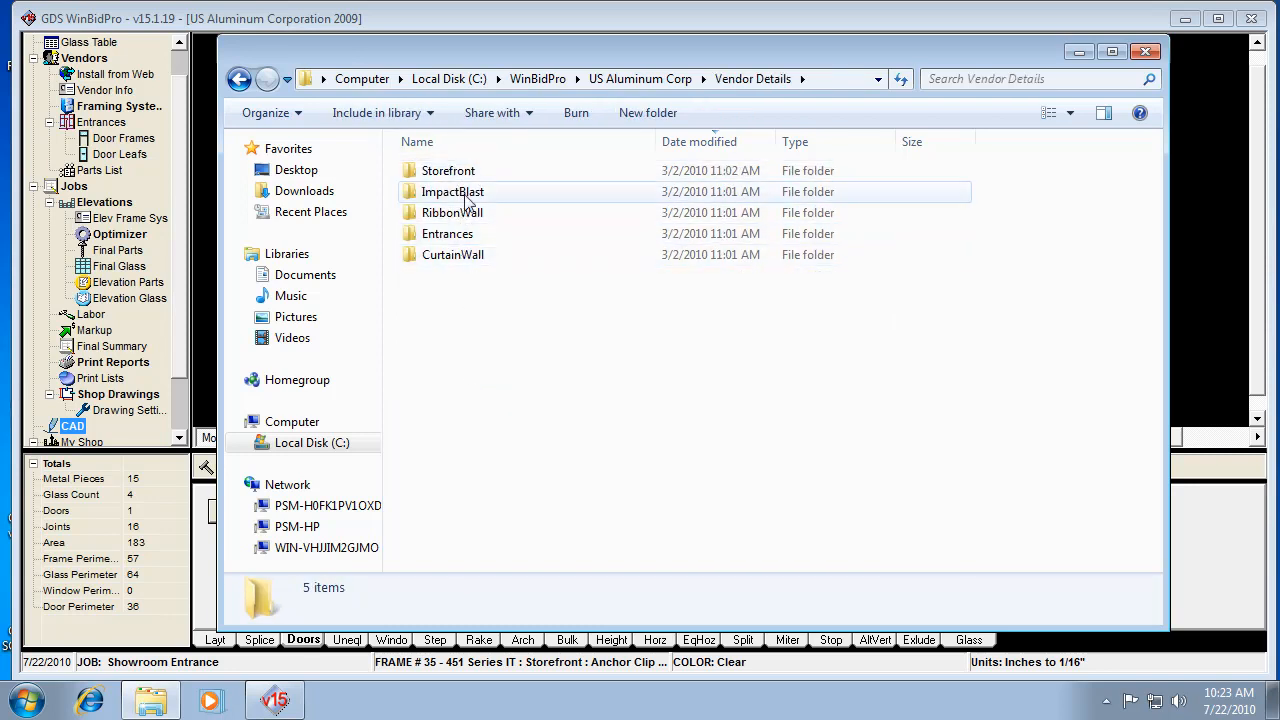
click(452, 254)
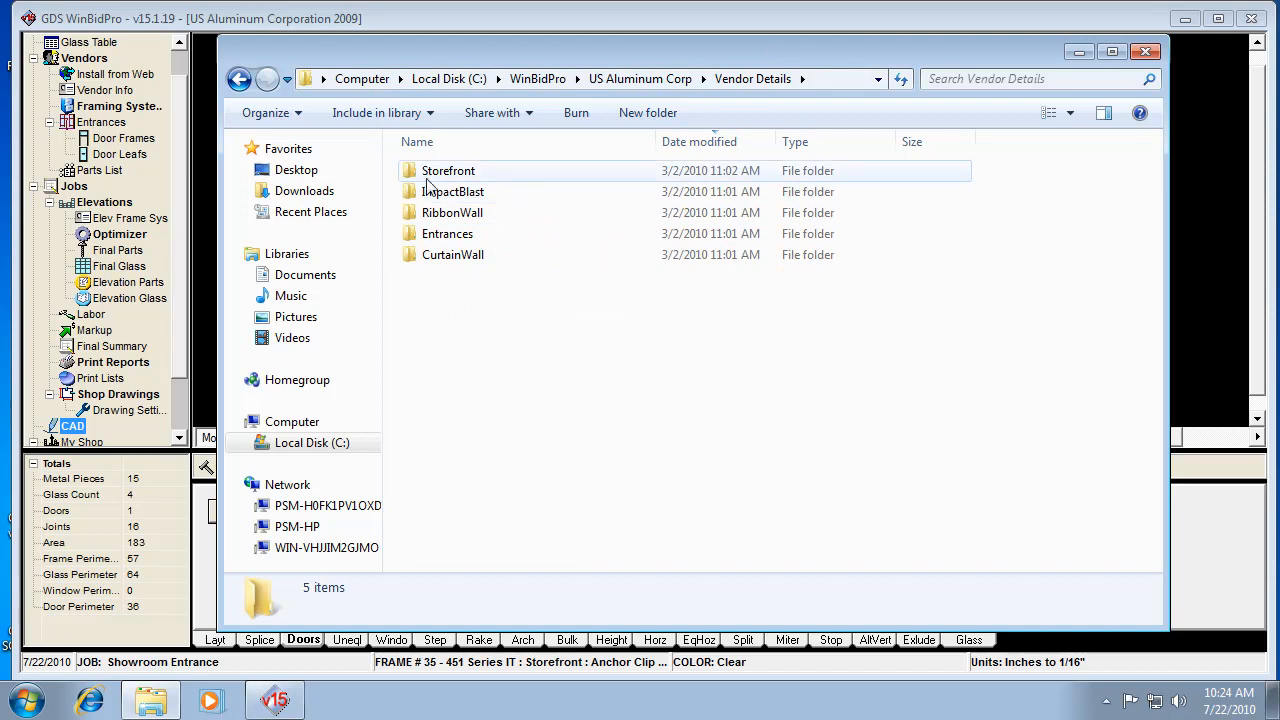
double_click(448, 170)
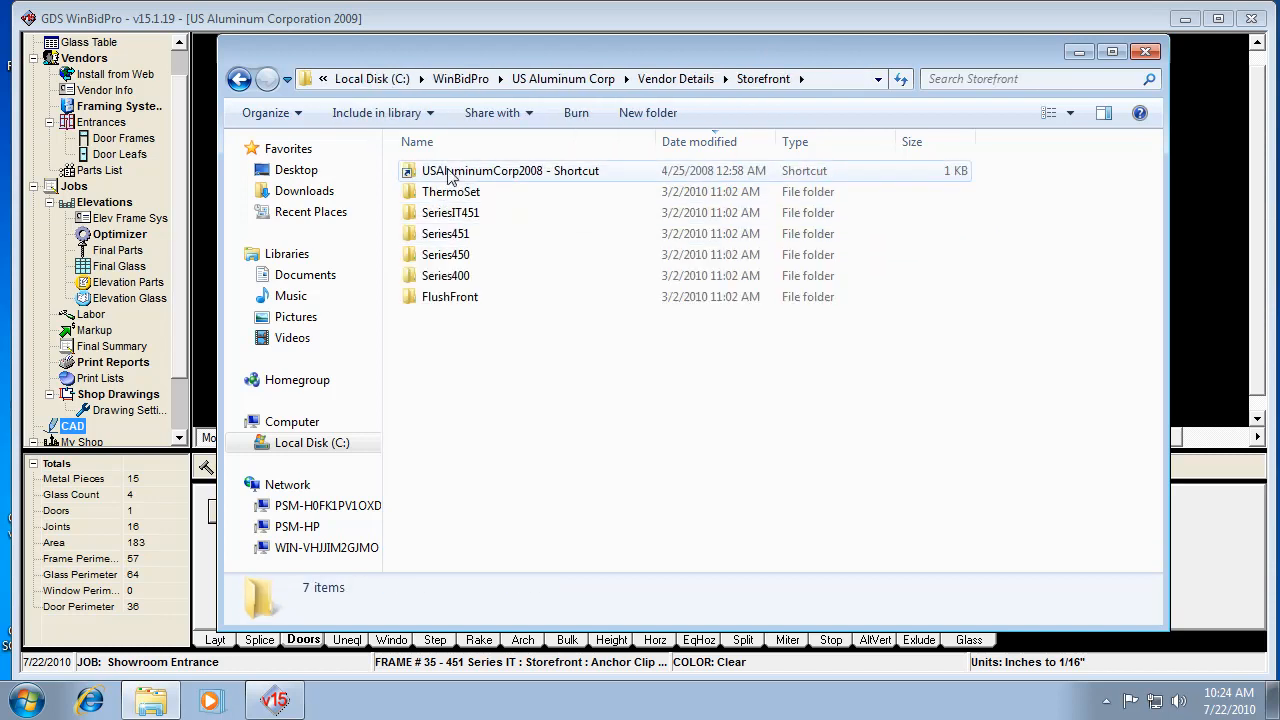
click(510, 170)
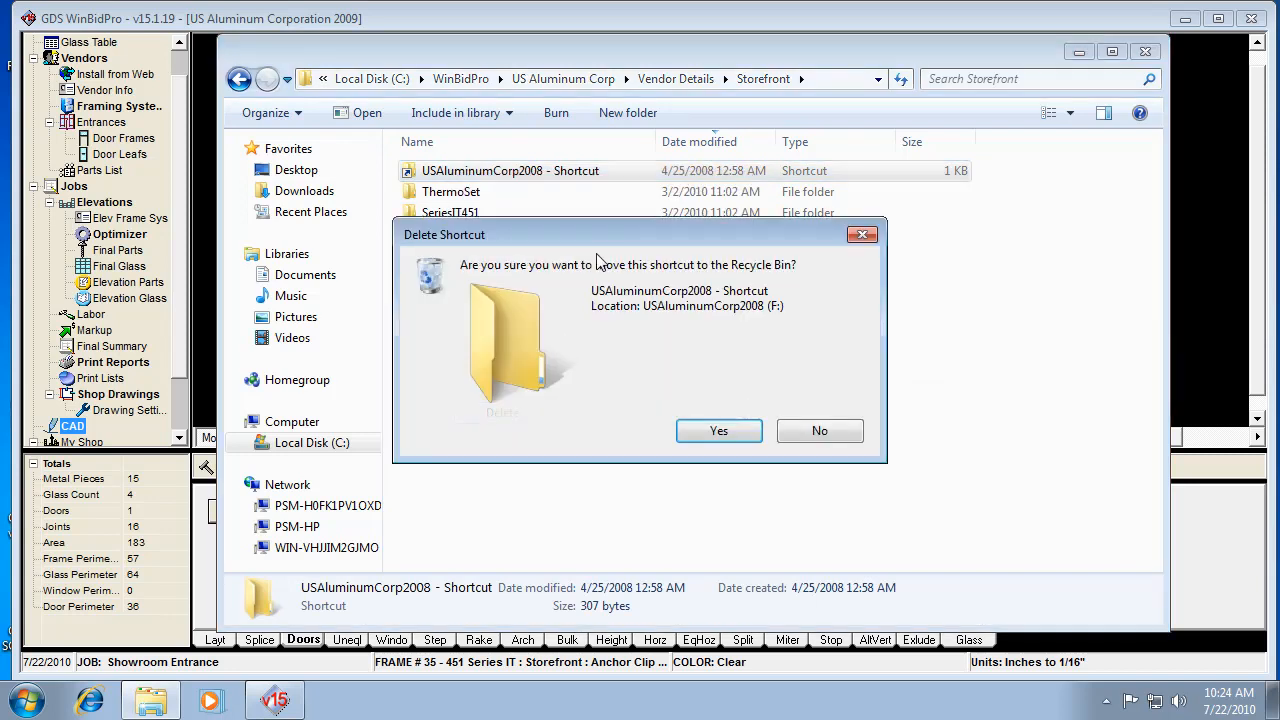
click(718, 430)
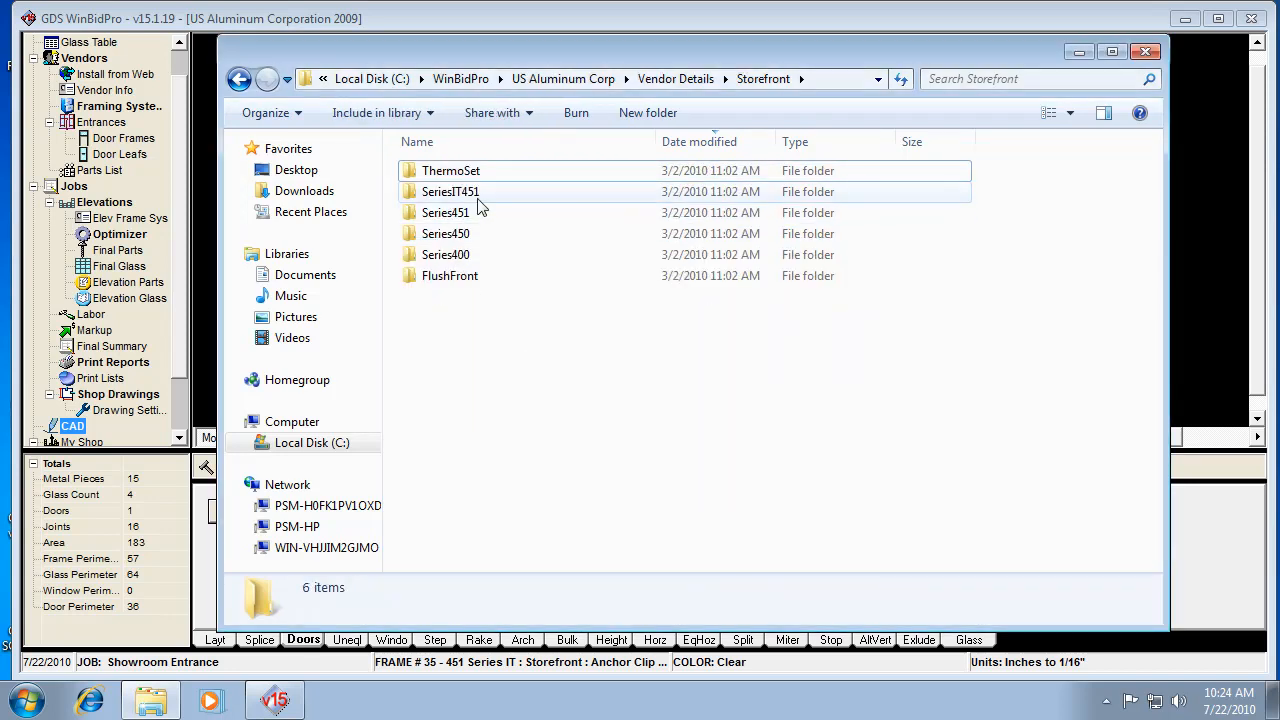
mouse_move(470, 233)
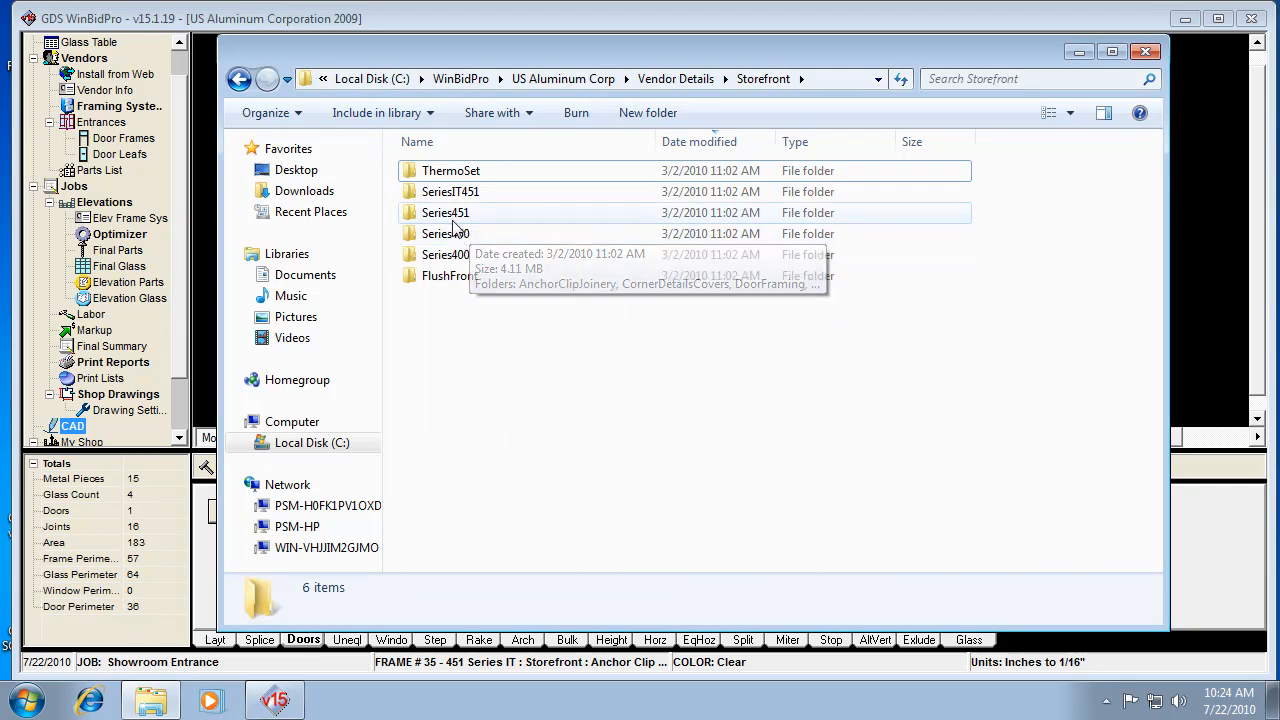
mouse_move(458, 191)
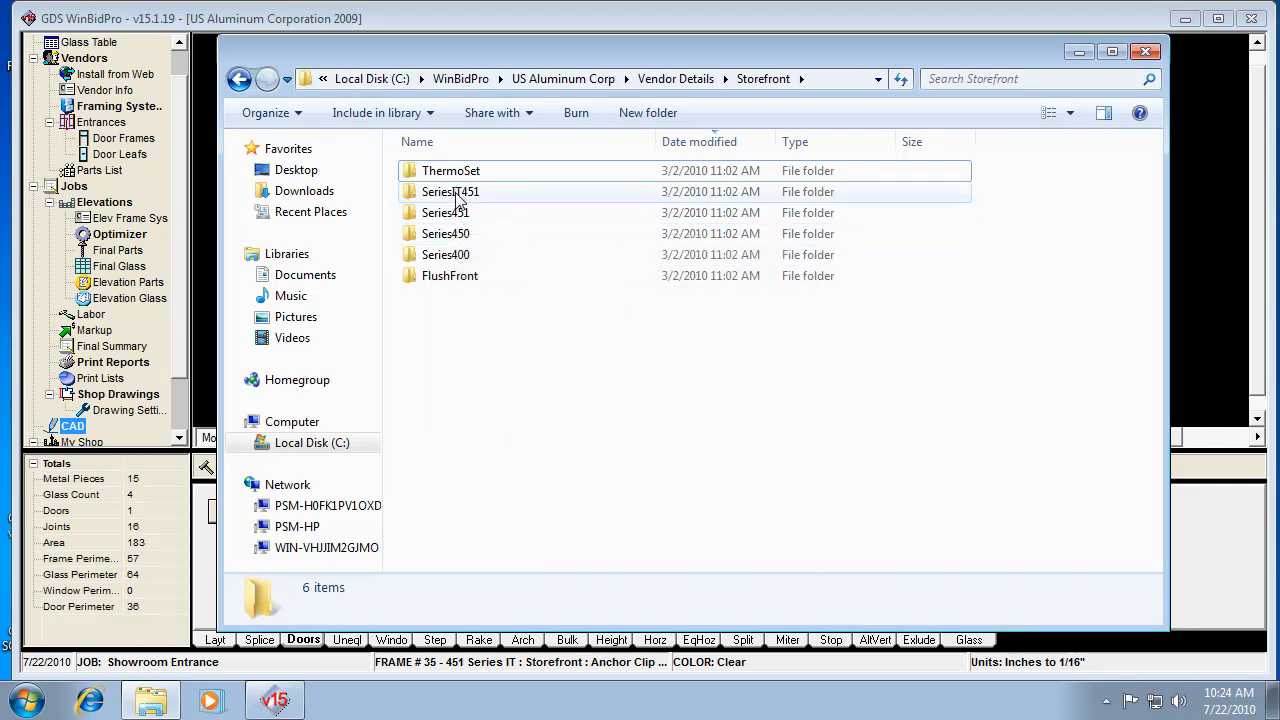
double_click(449, 191)
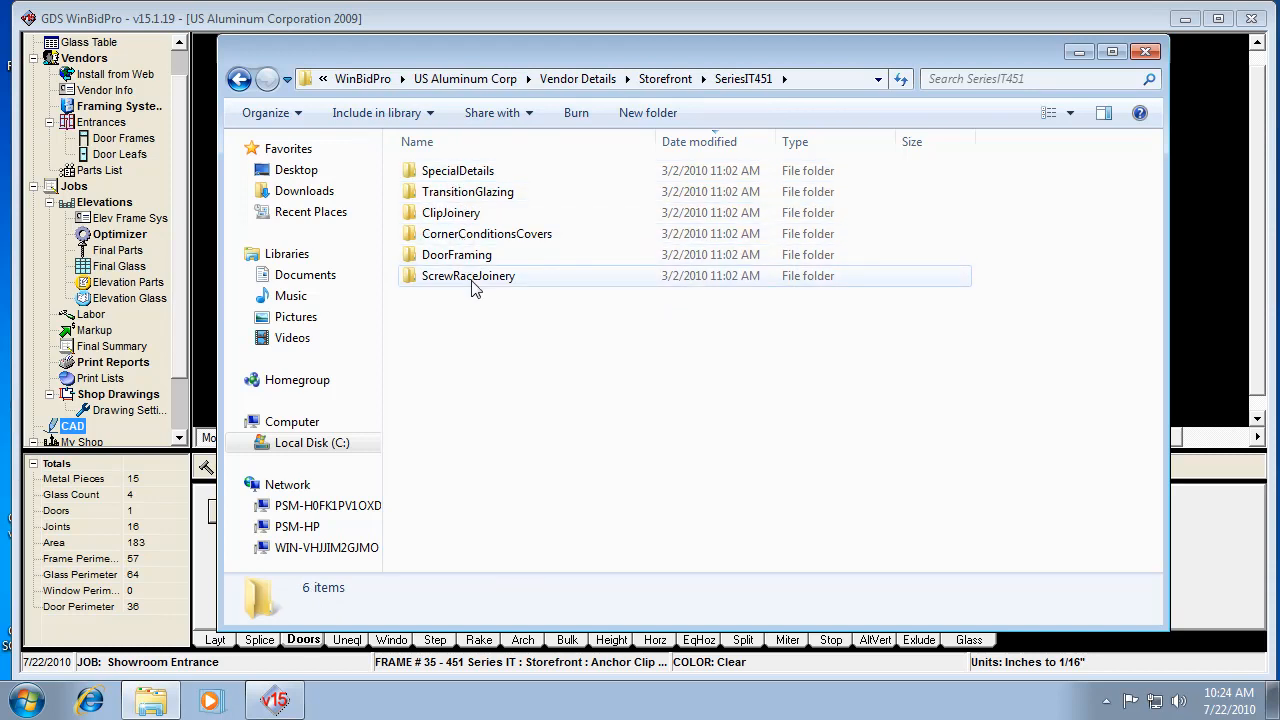
Browse the ScrewRaceJoinery and ExteriorGlazed folders, close Explorer, and show the Framing Systems list.
double_click(467, 275)
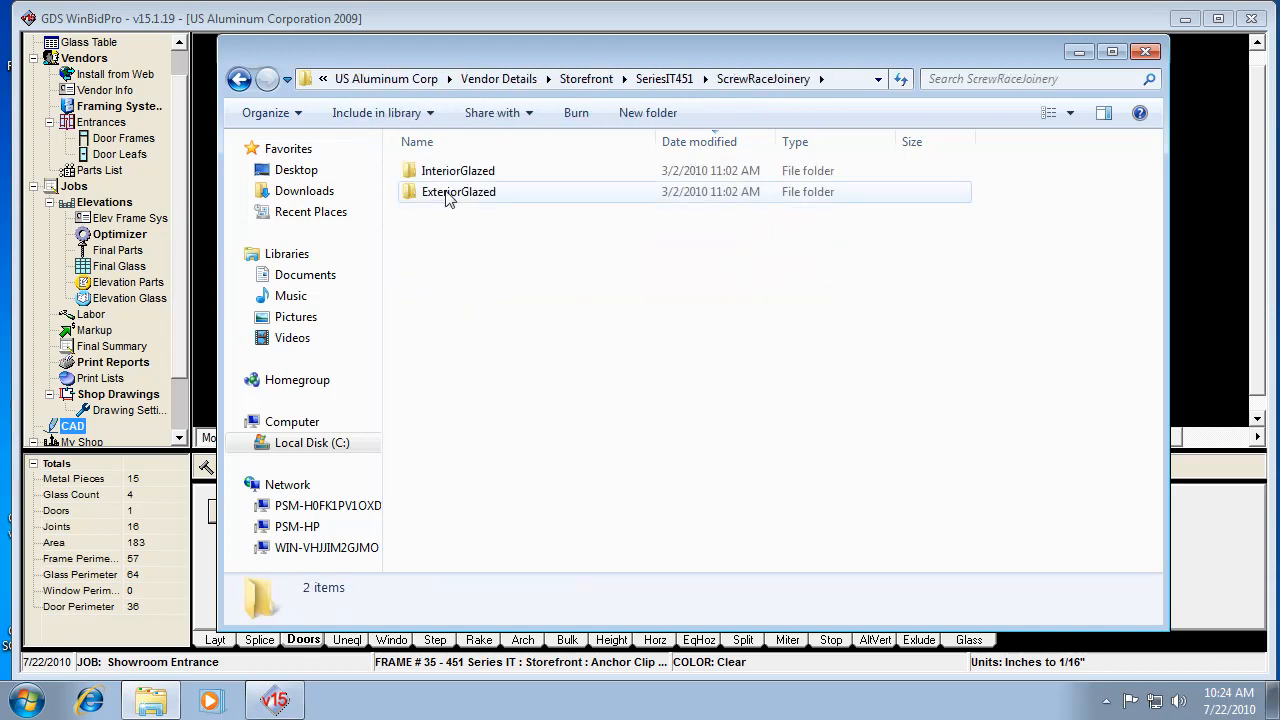
double_click(458, 191)
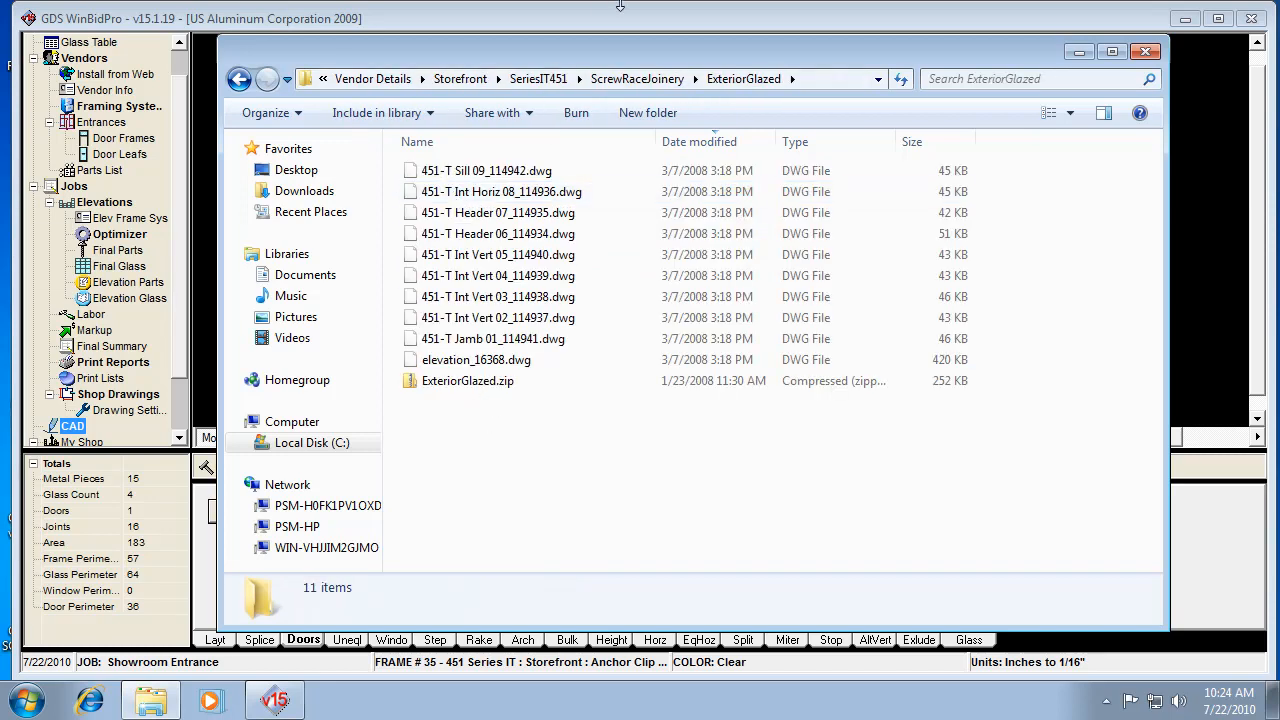
click(485, 170)
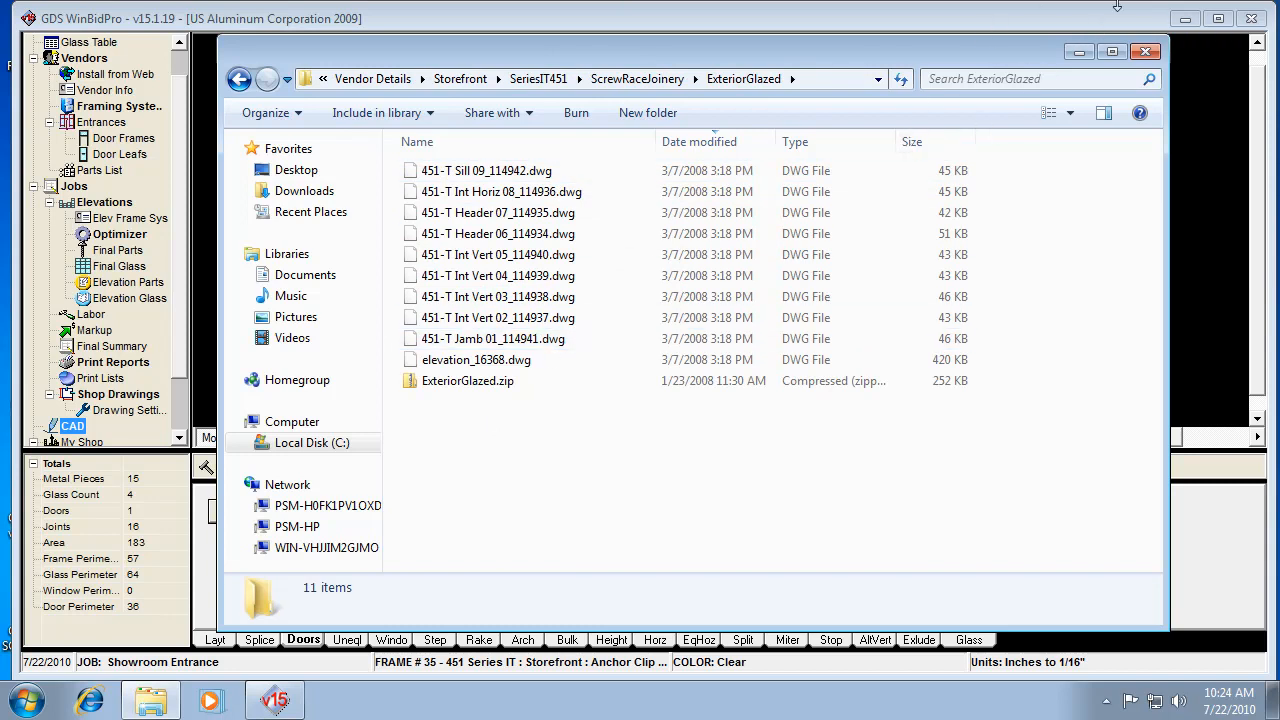
mouse_move(673, 456)
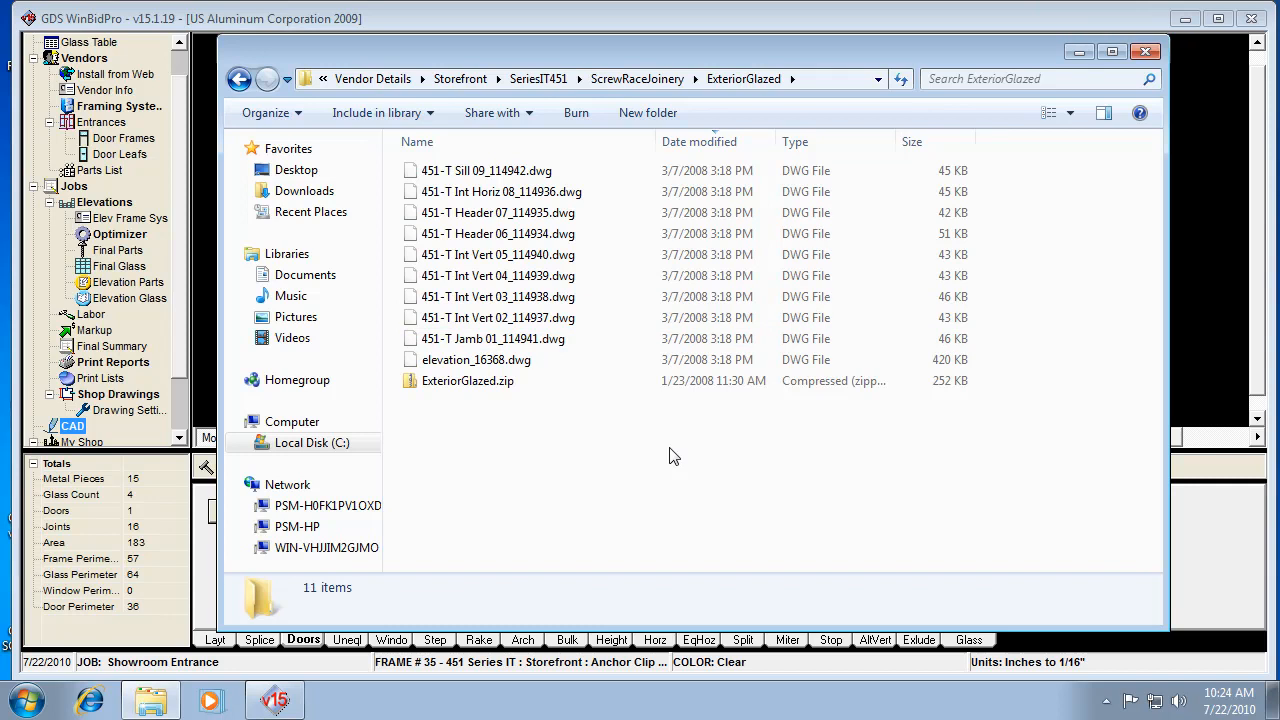
click(467, 381)
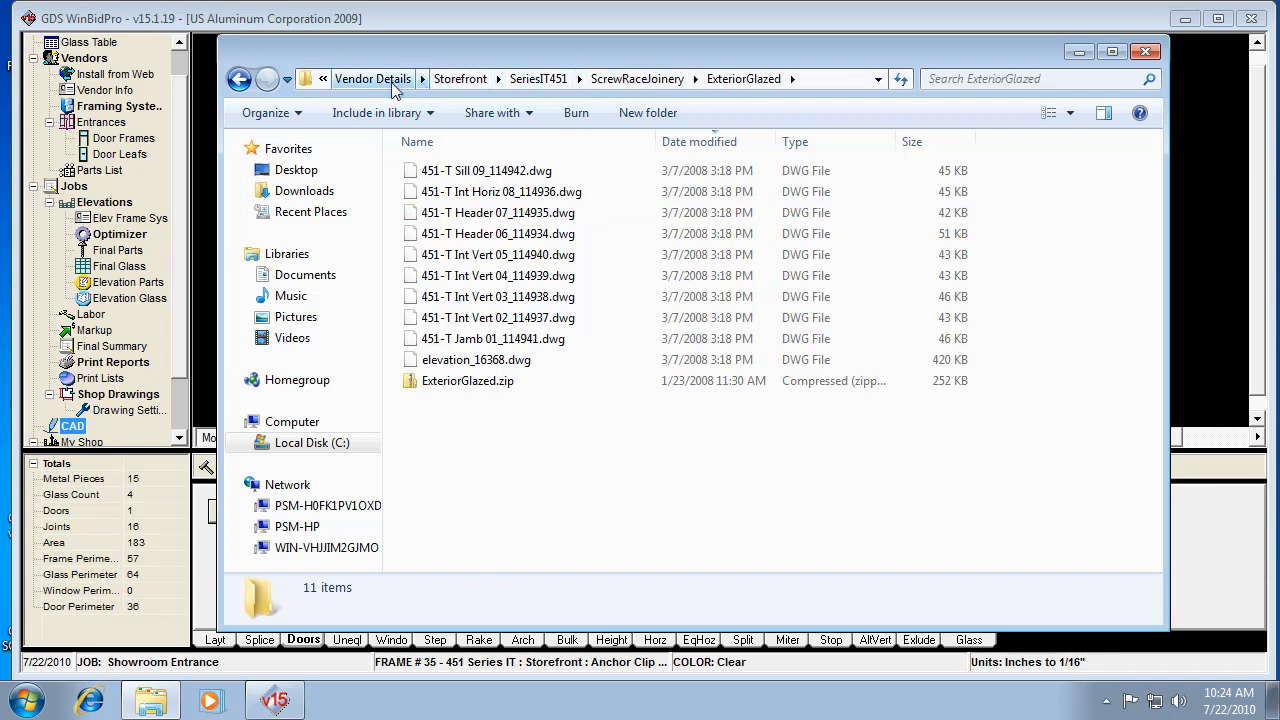
click(372, 79)
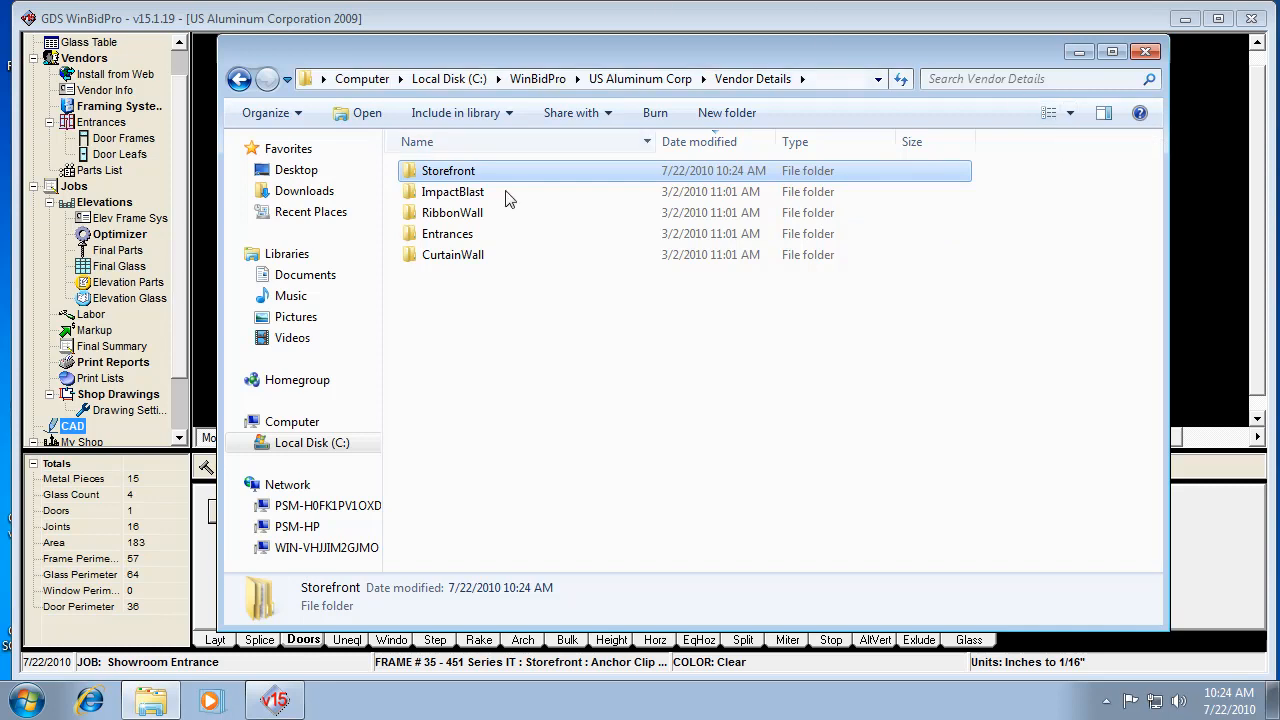
mouse_move(498, 233)
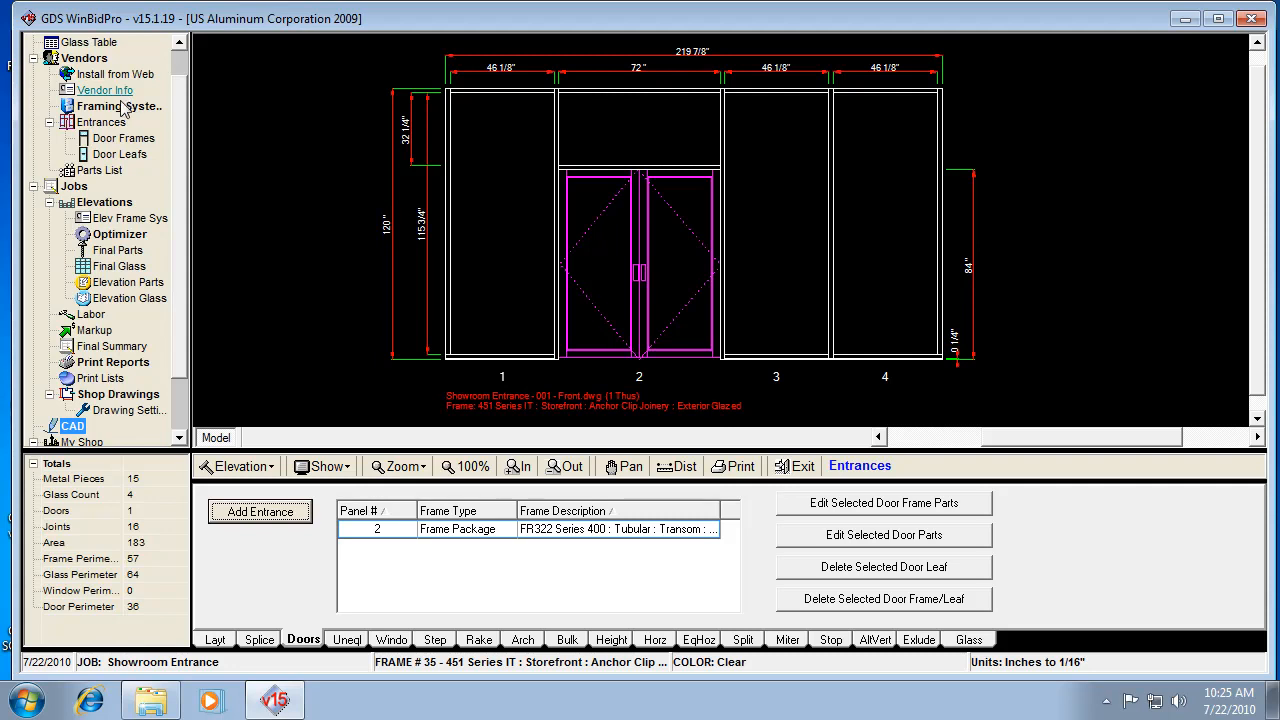
click(118, 106)
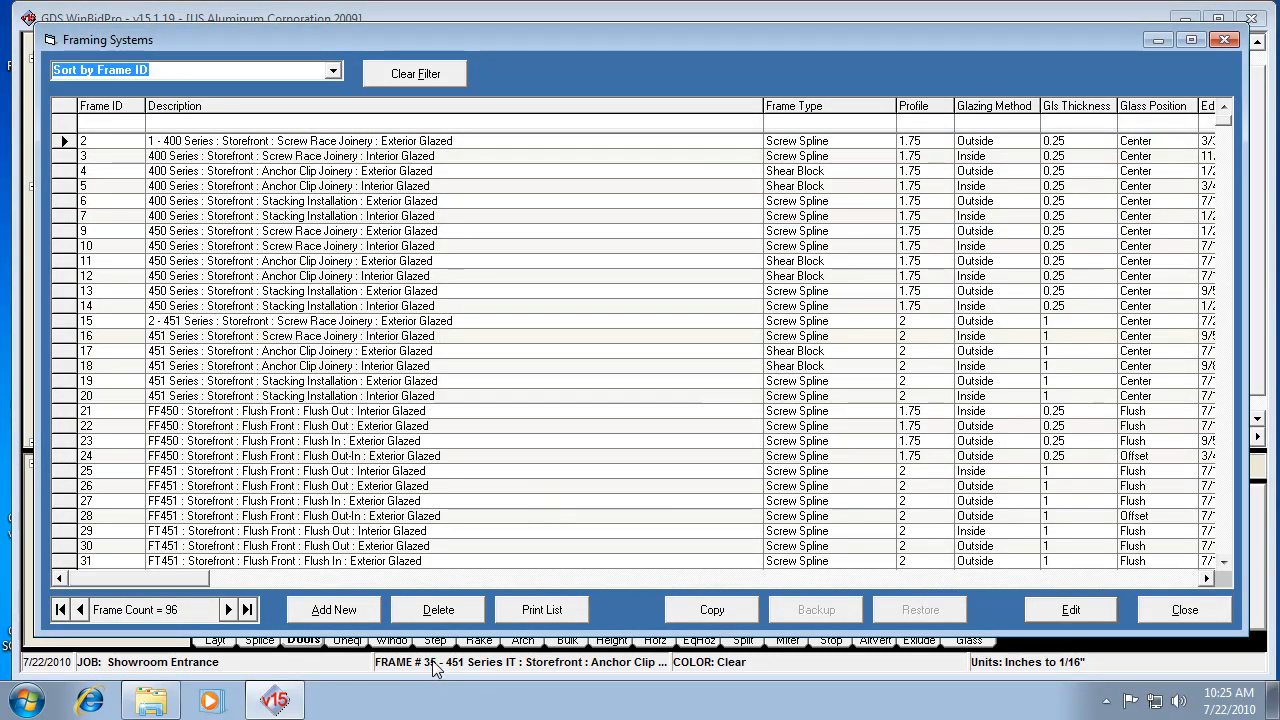
mouse_move(308, 651)
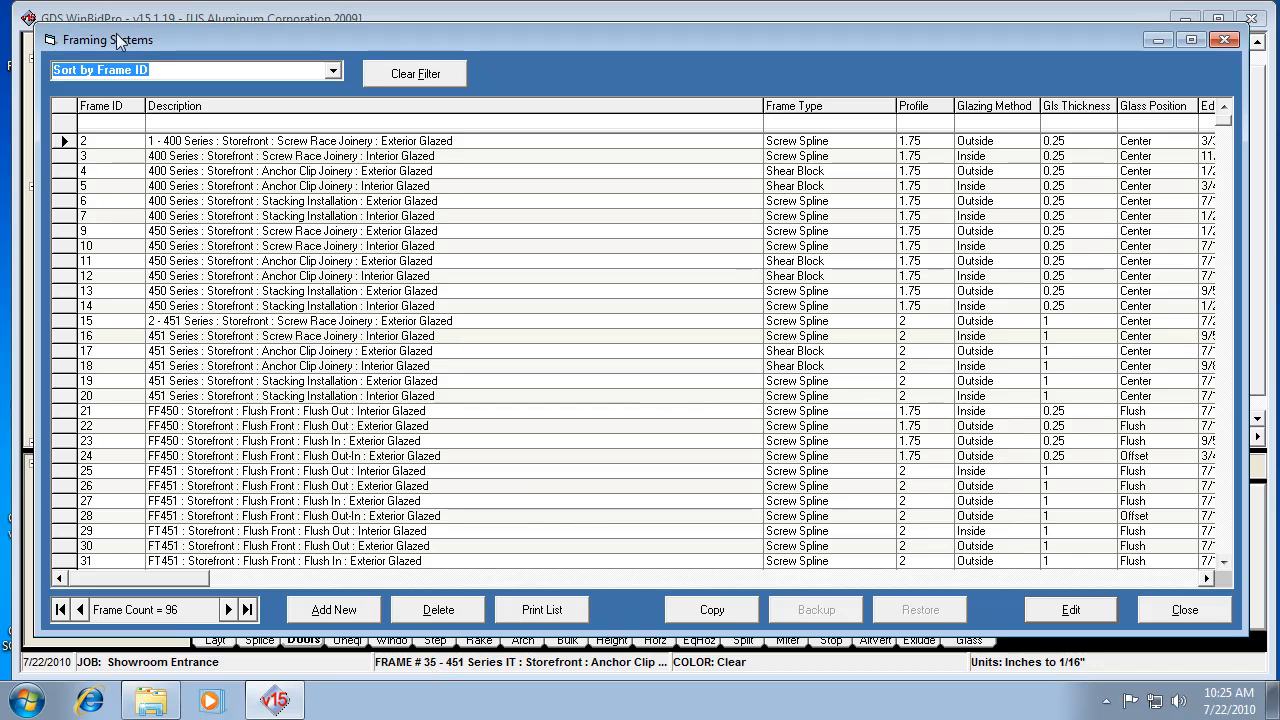
Filter Framing Systems to Frame ID 35 and edit that 451 Series IT record.
text(35)
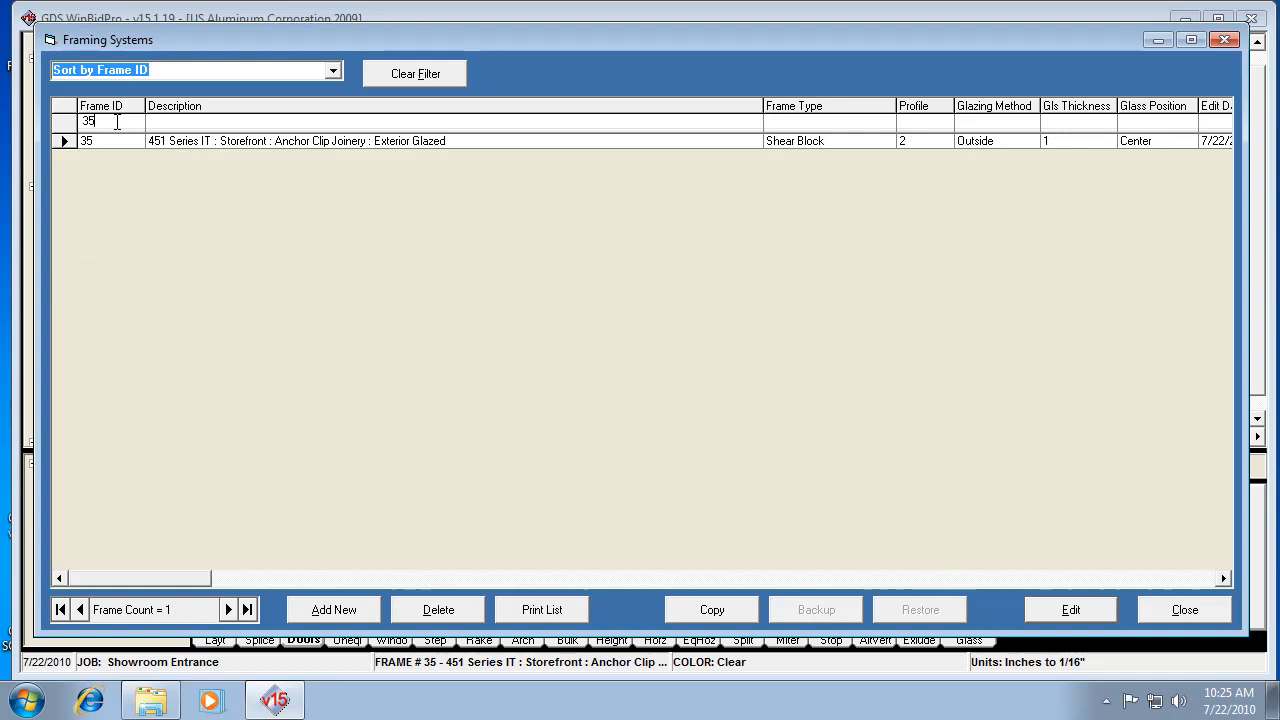
click(85, 140)
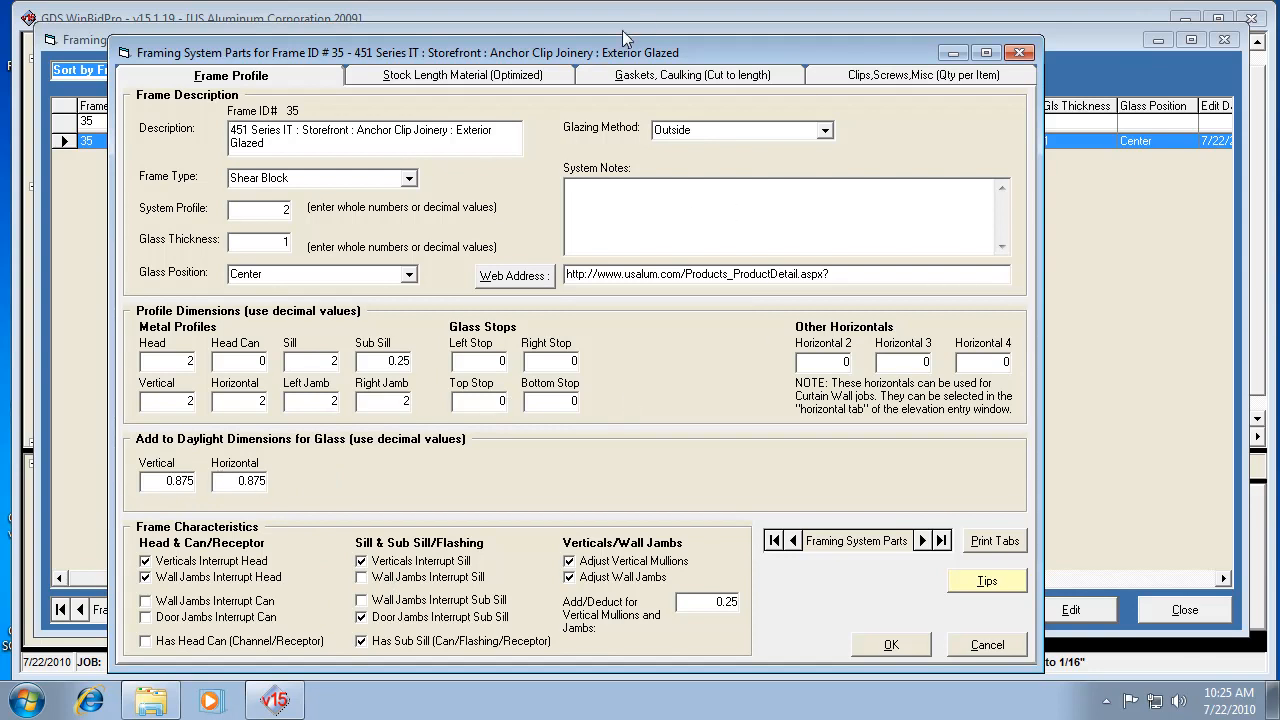
Show frame 35's Stock Length Material (Optimized) page with head part IT422 and CAD filenames.
click(456, 75)
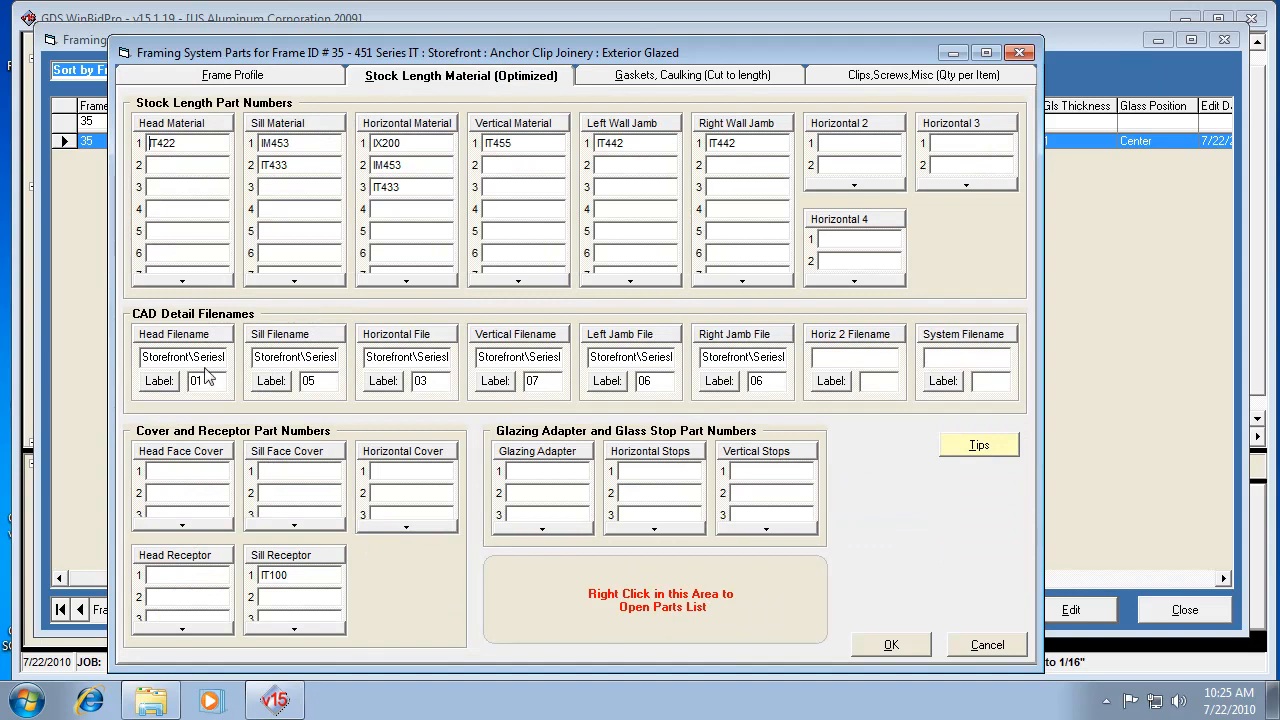
mouse_move(183, 357)
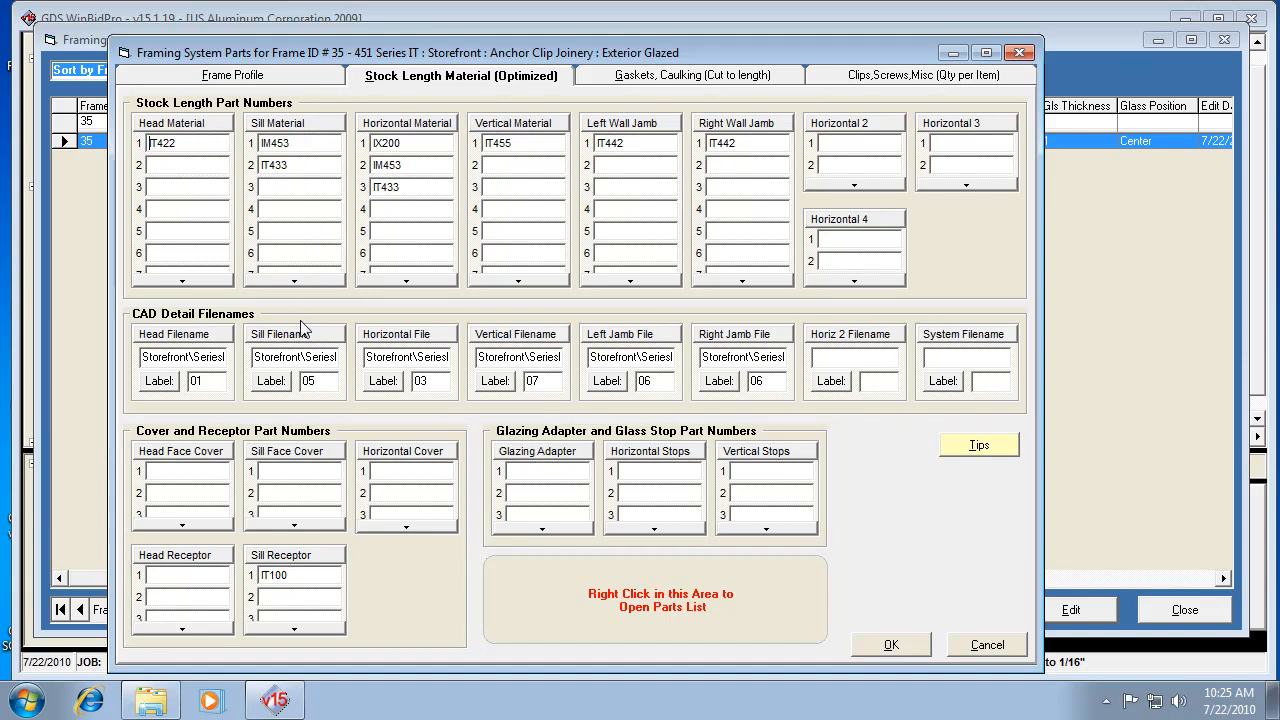
mouse_move(243, 367)
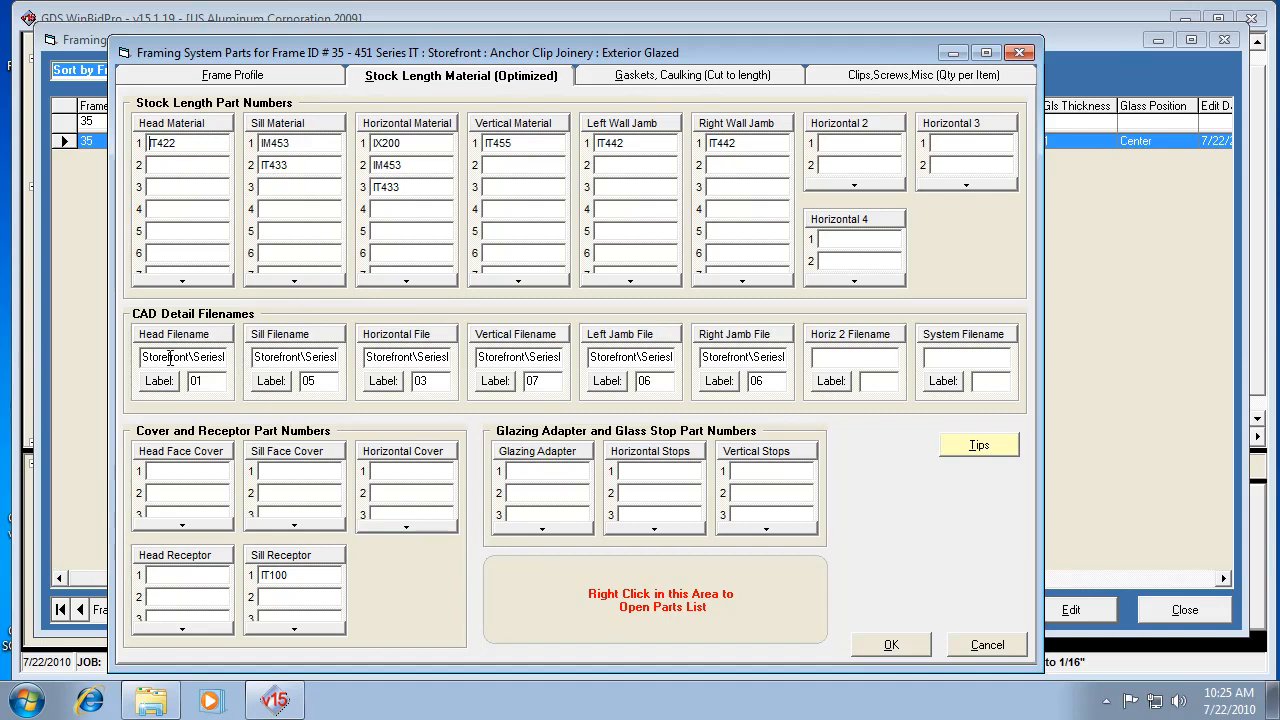
mouse_move(183, 357)
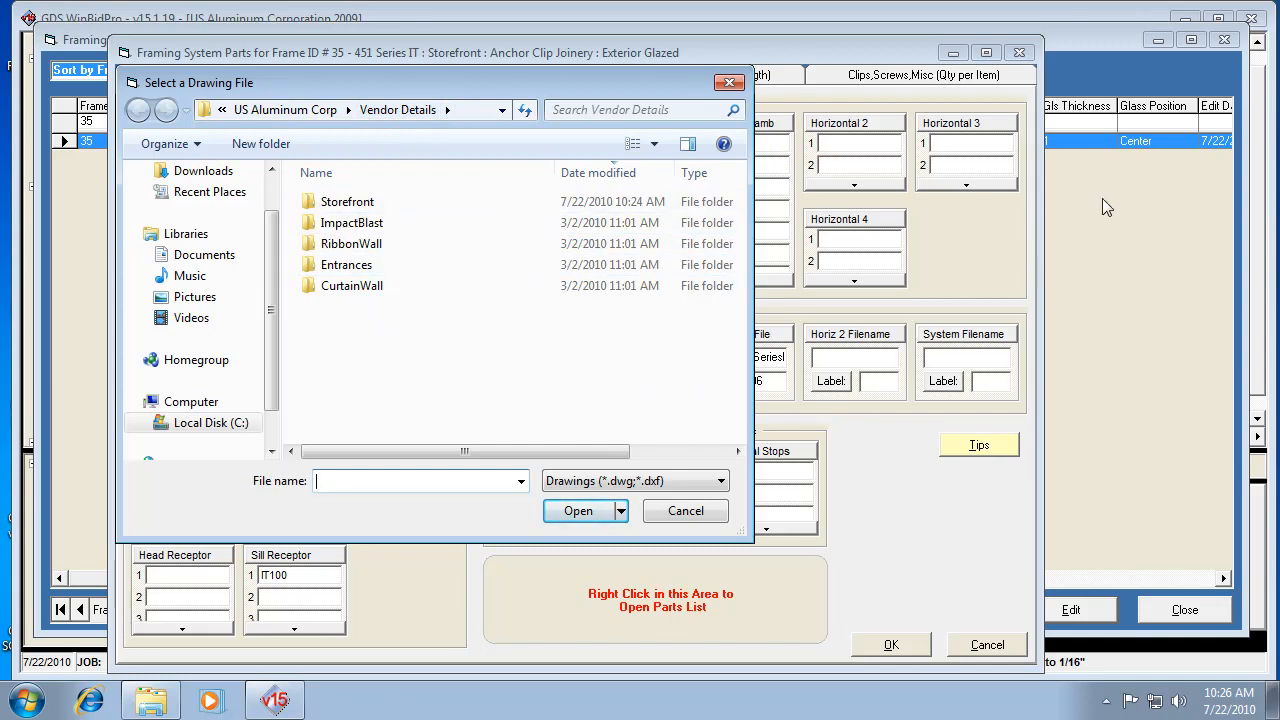
mouse_move(1180, 110)
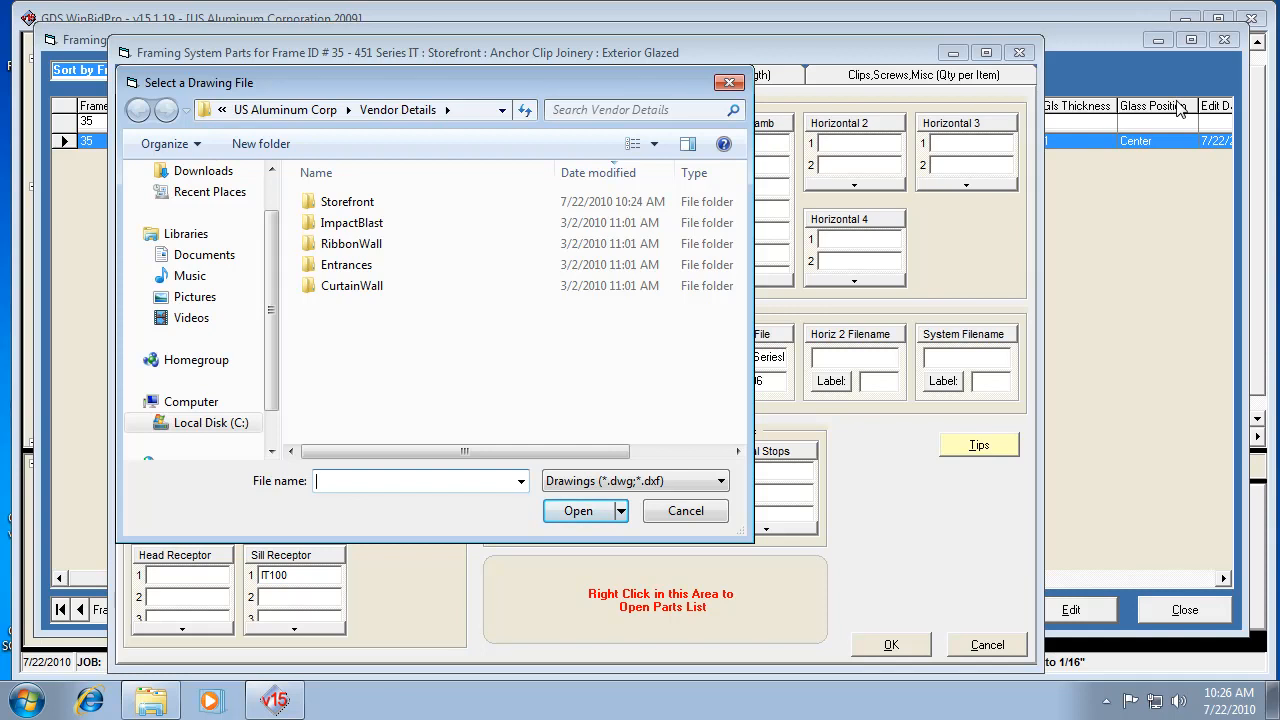
mouse_move(388, 310)
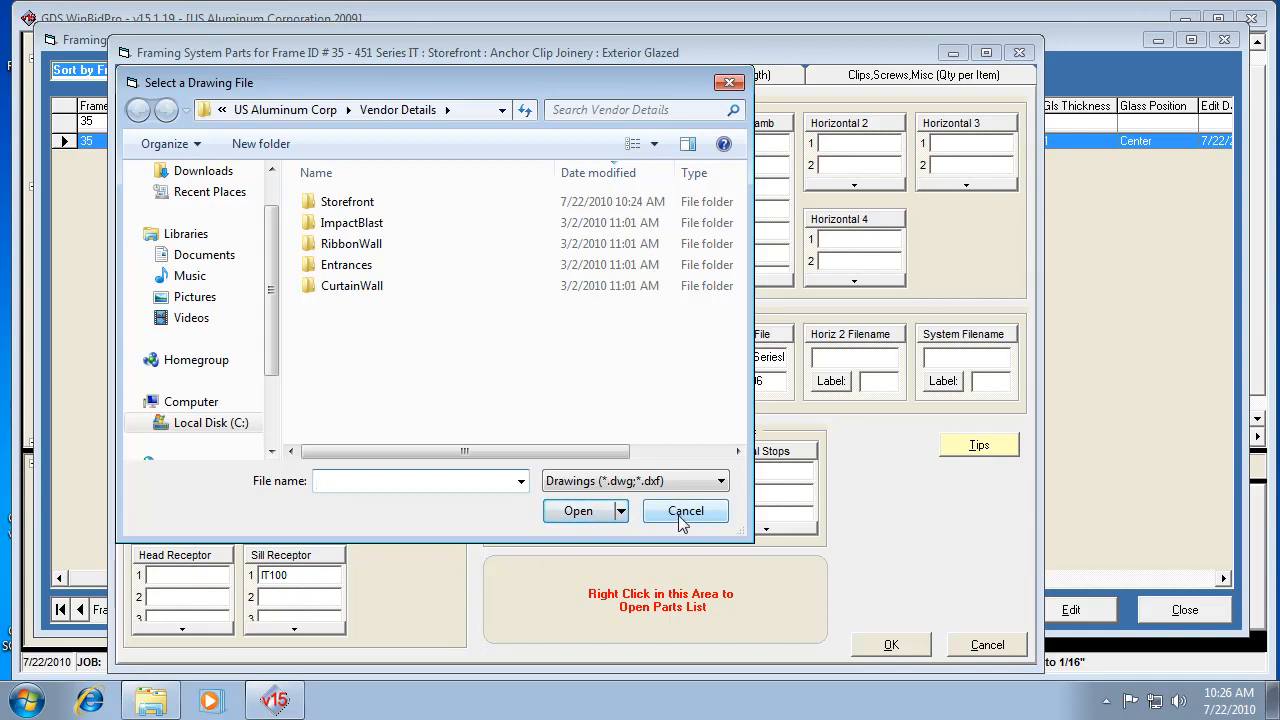
click(685, 511)
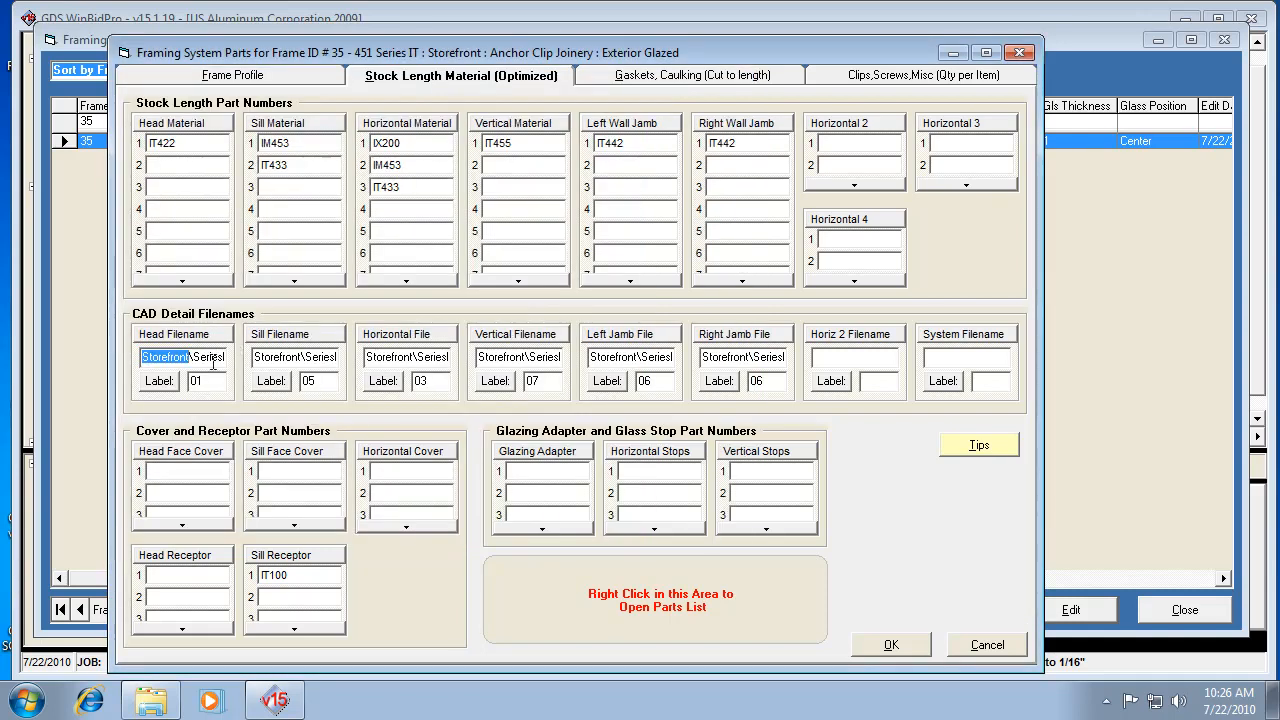
mouse_move(230, 400)
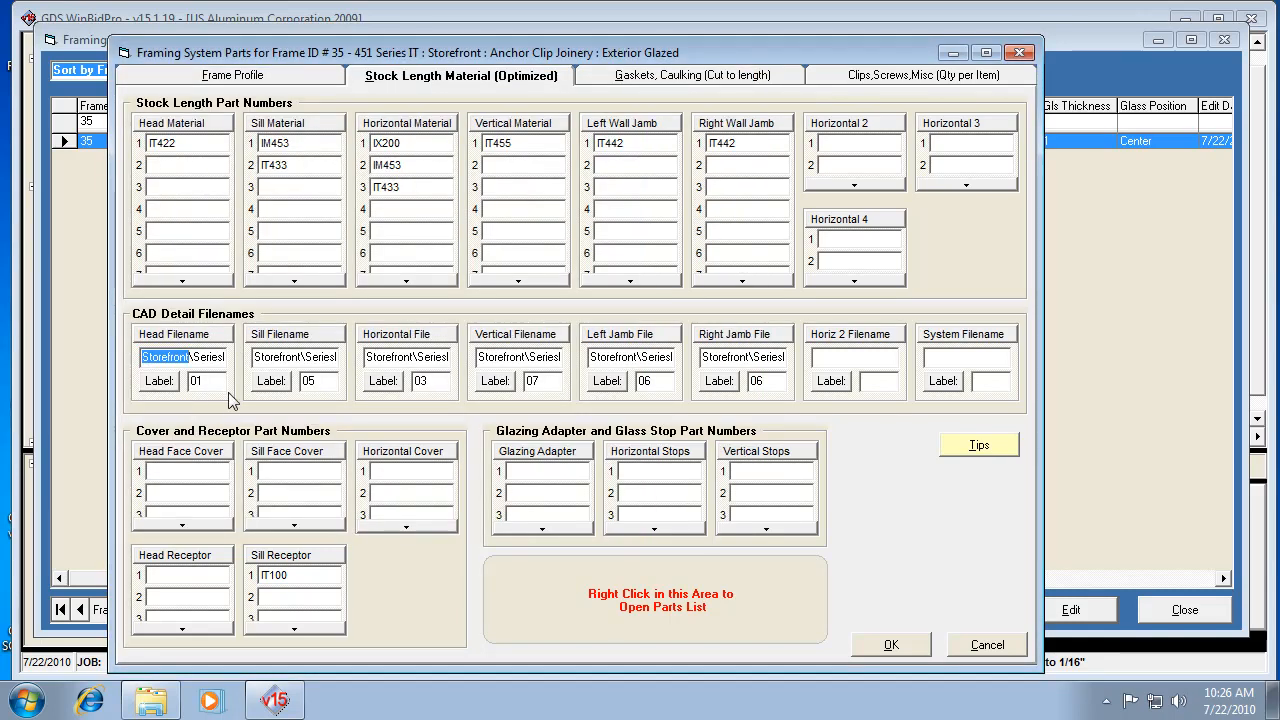
mouse_move(205, 381)
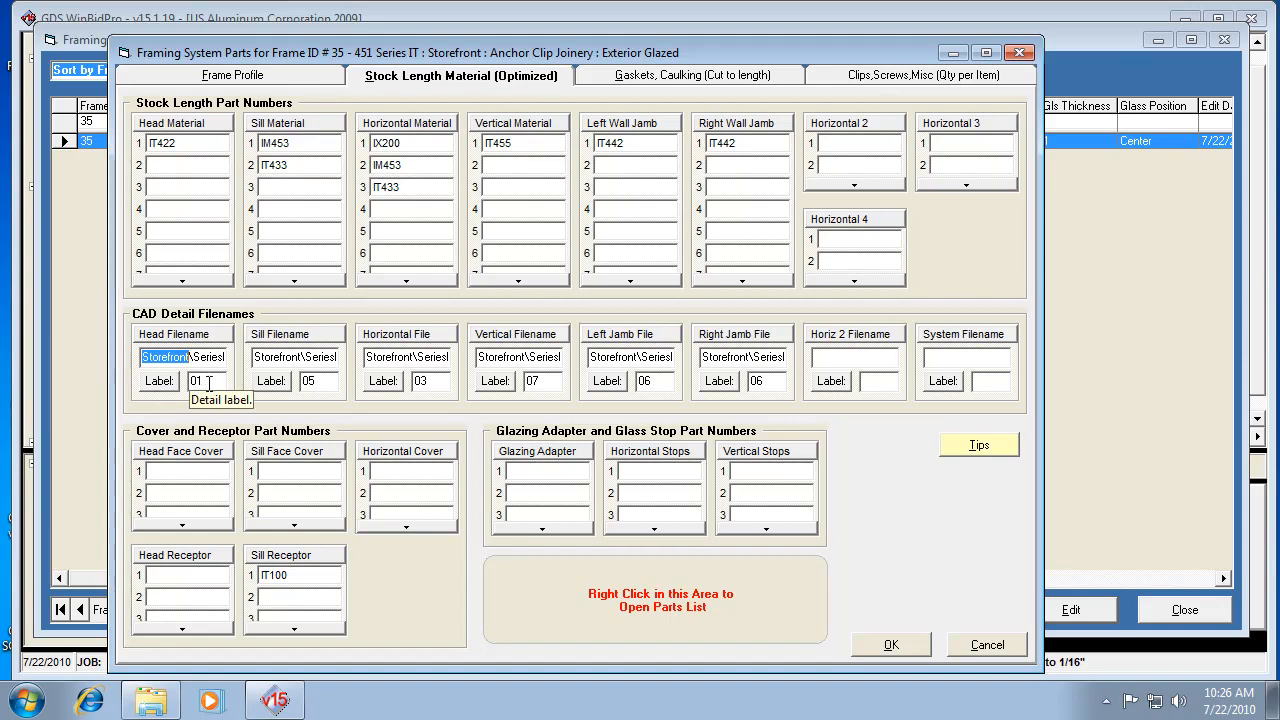
mouse_move(177, 138)
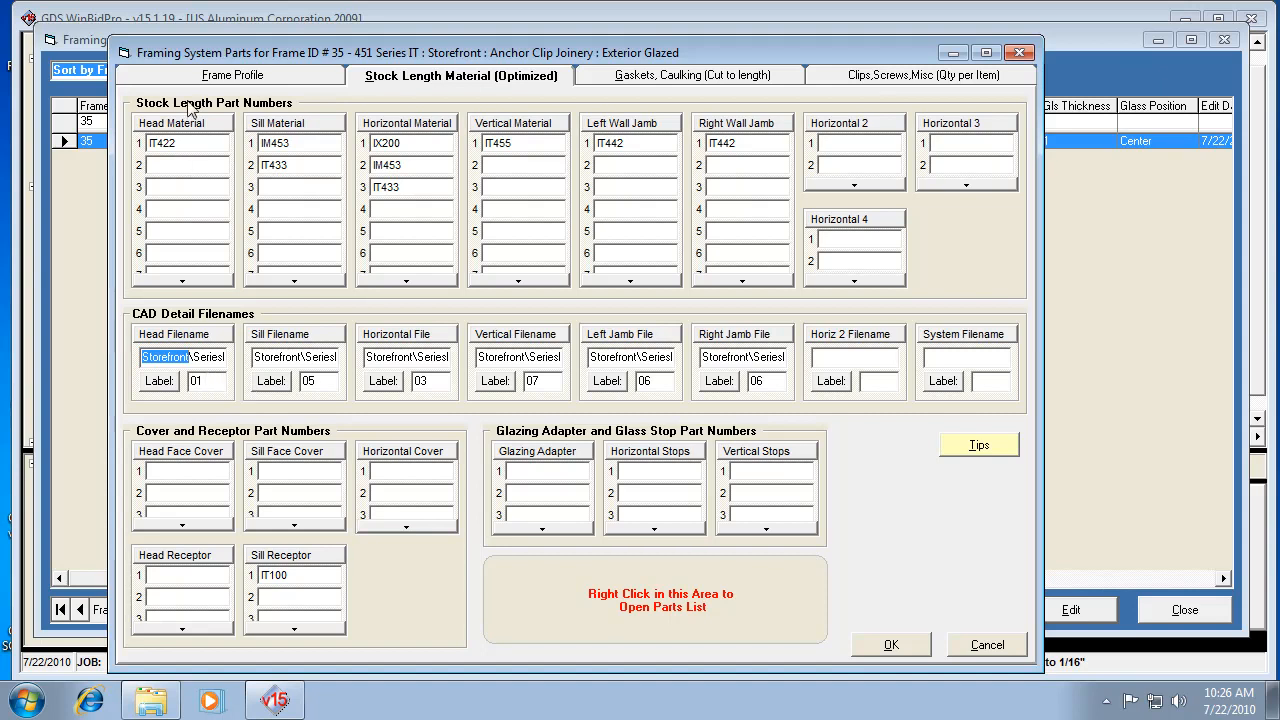
mouse_move(210, 388)
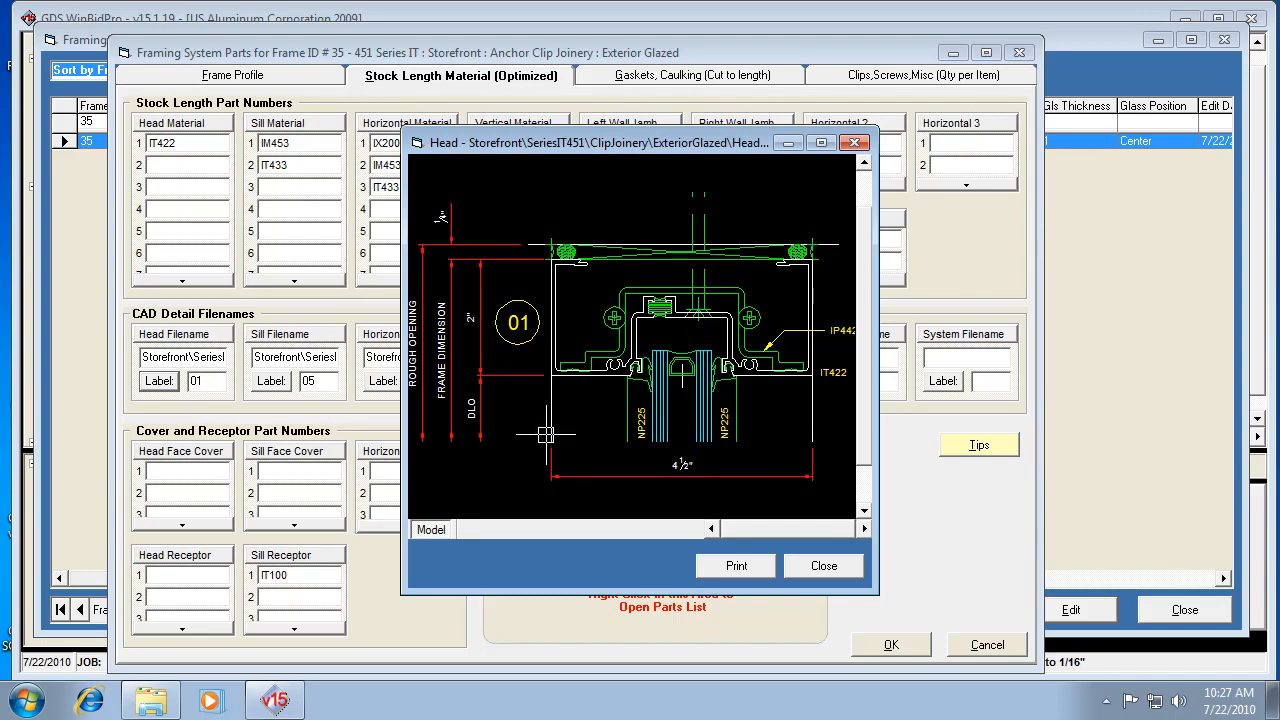
mouse_move(530, 420)
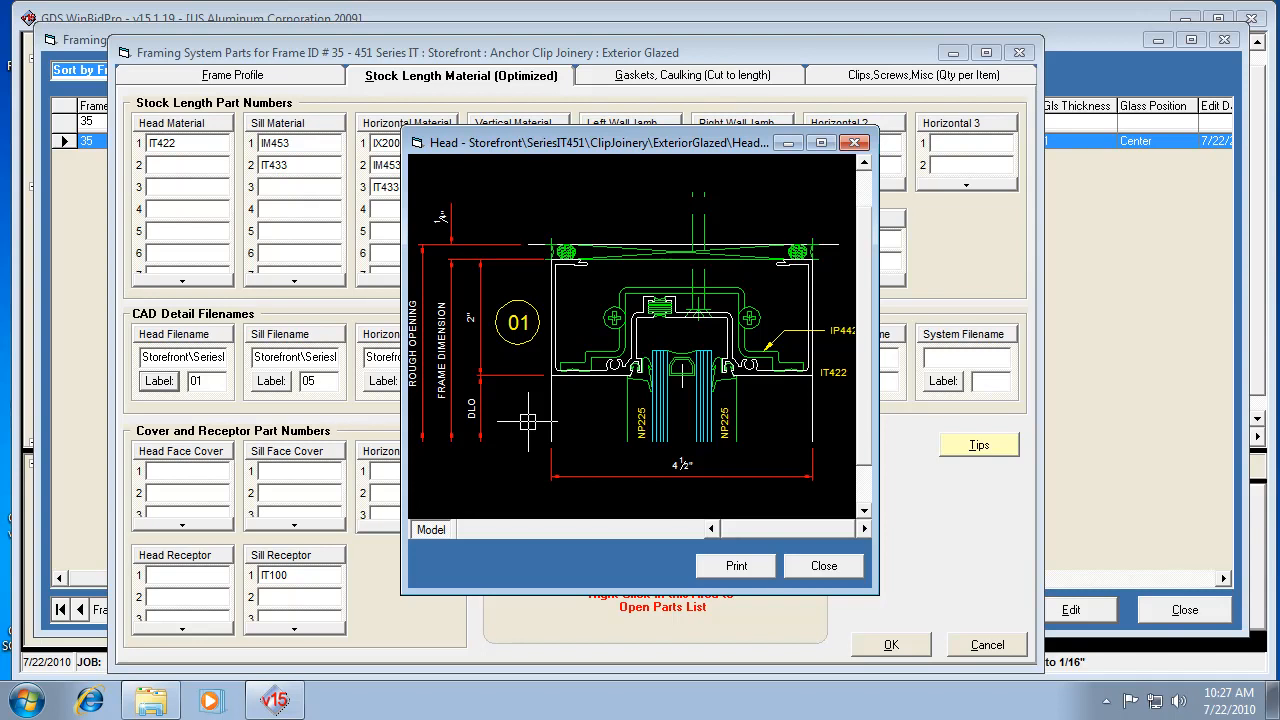
mouse_move(535, 293)
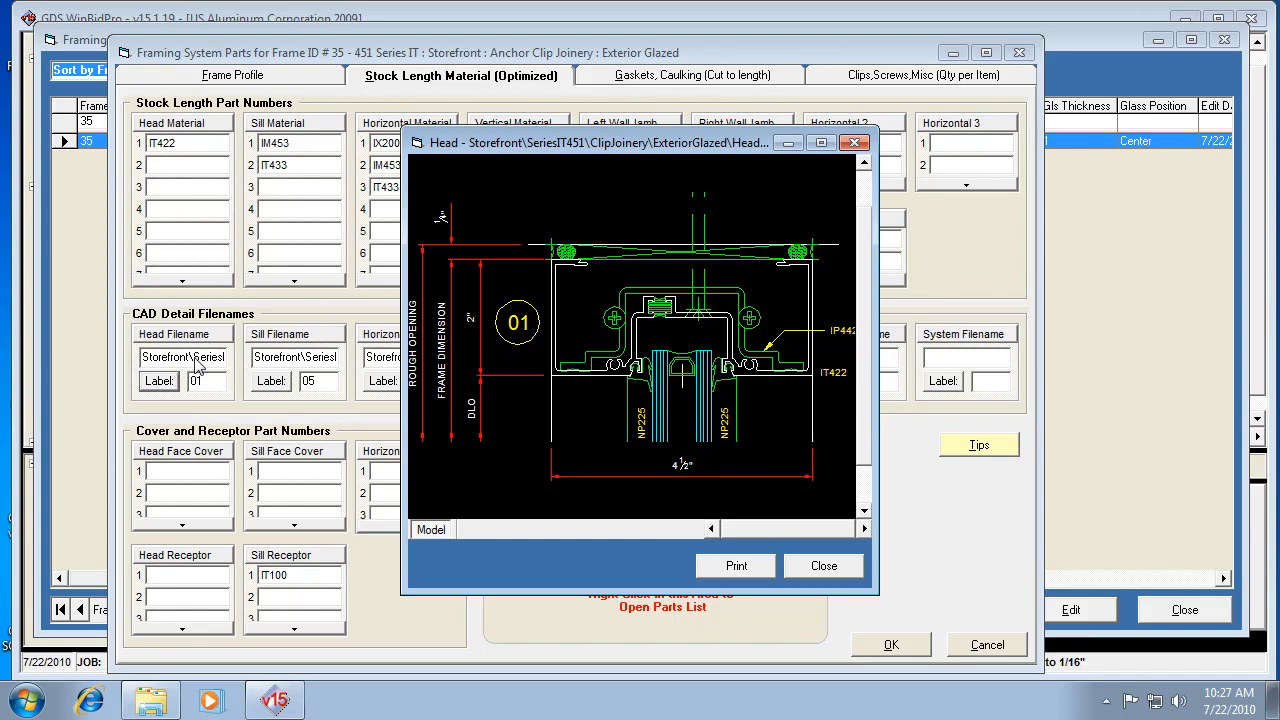
mouse_move(175, 190)
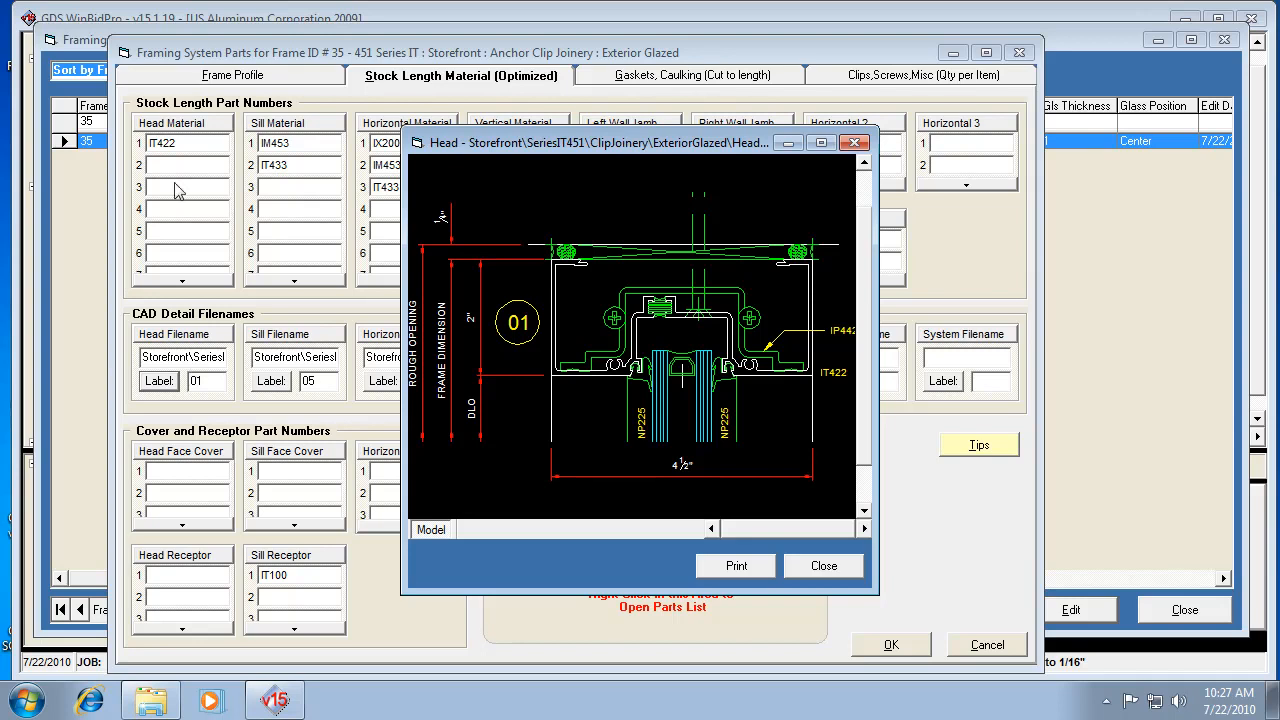
mouse_move(202, 390)
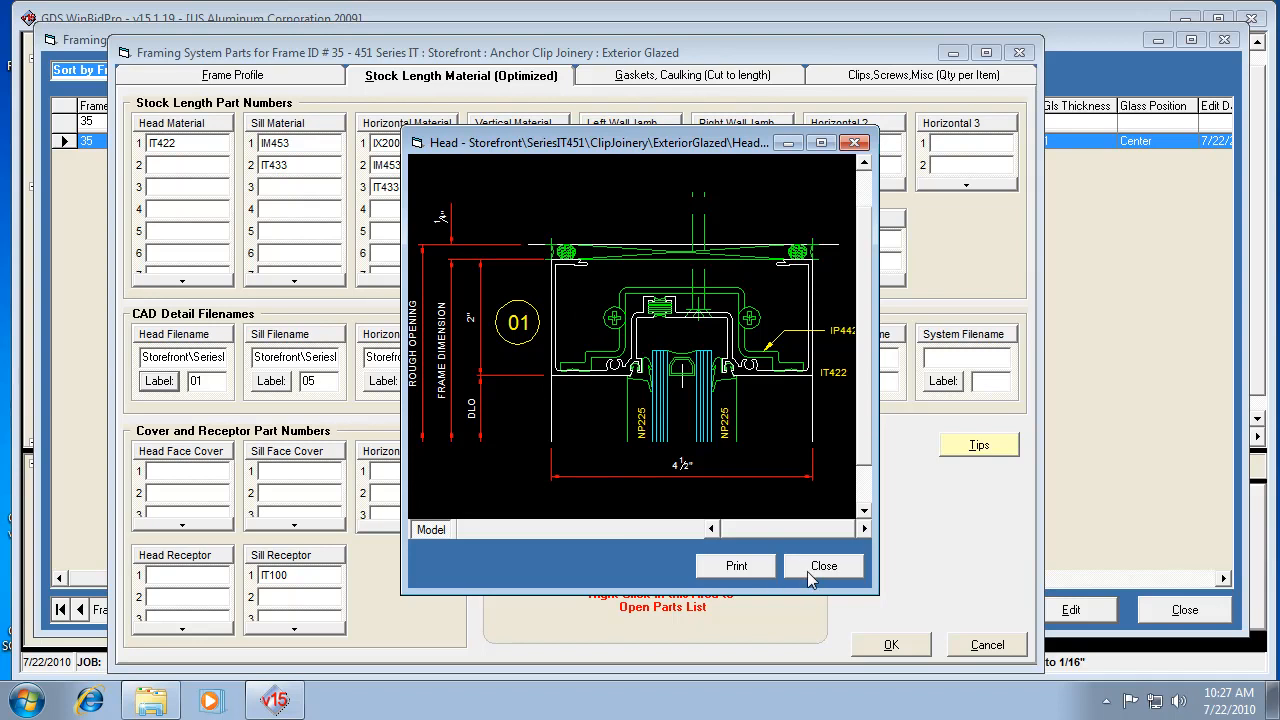
click(824, 565)
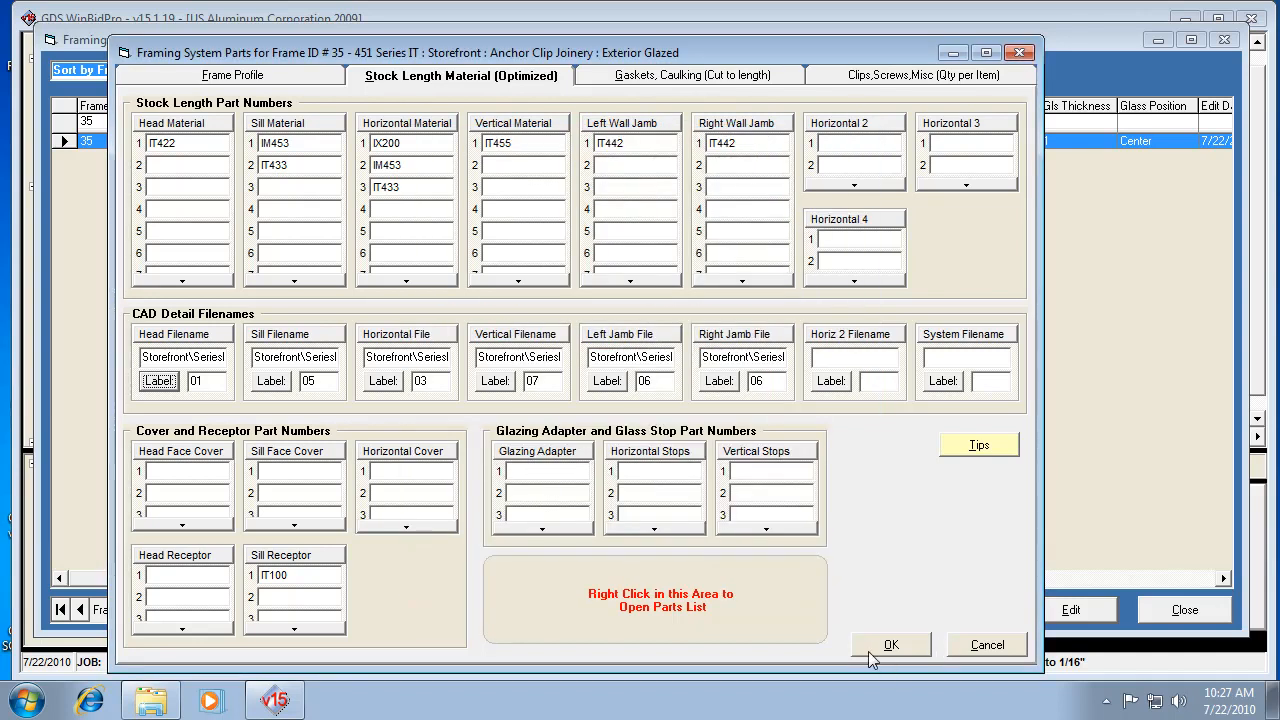
mouse_move(897, 652)
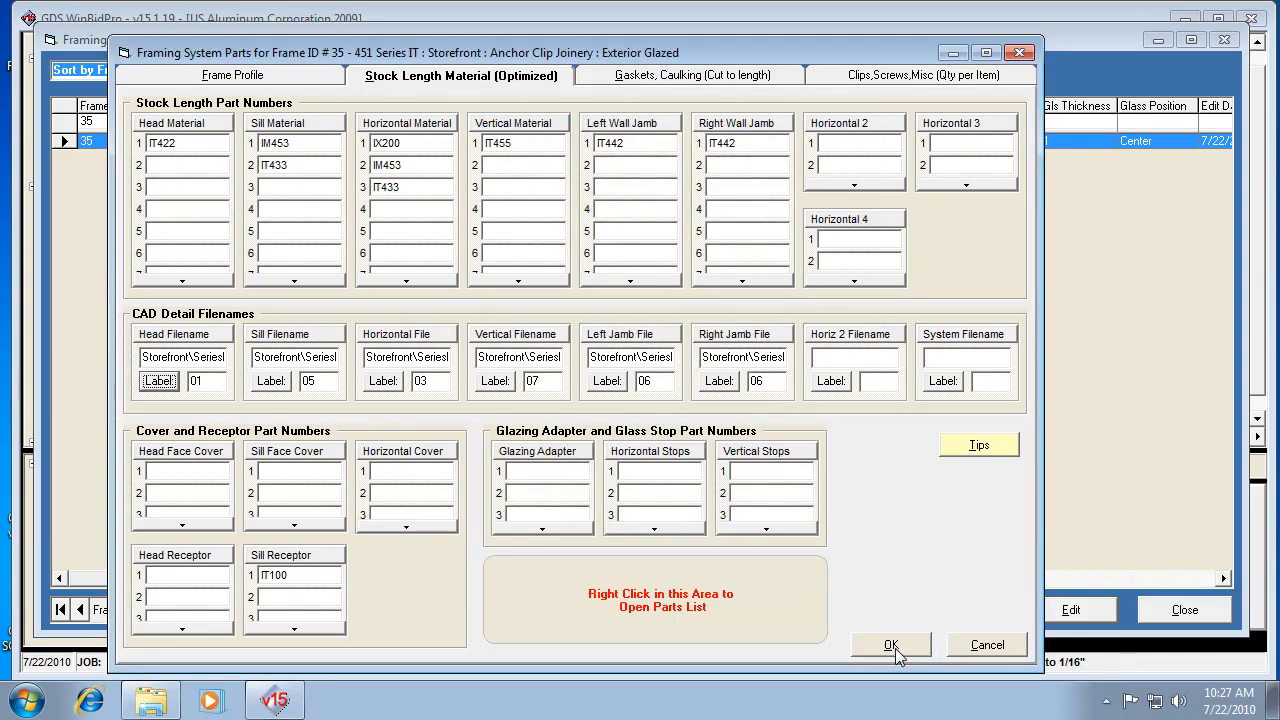
mouse_move(897, 660)
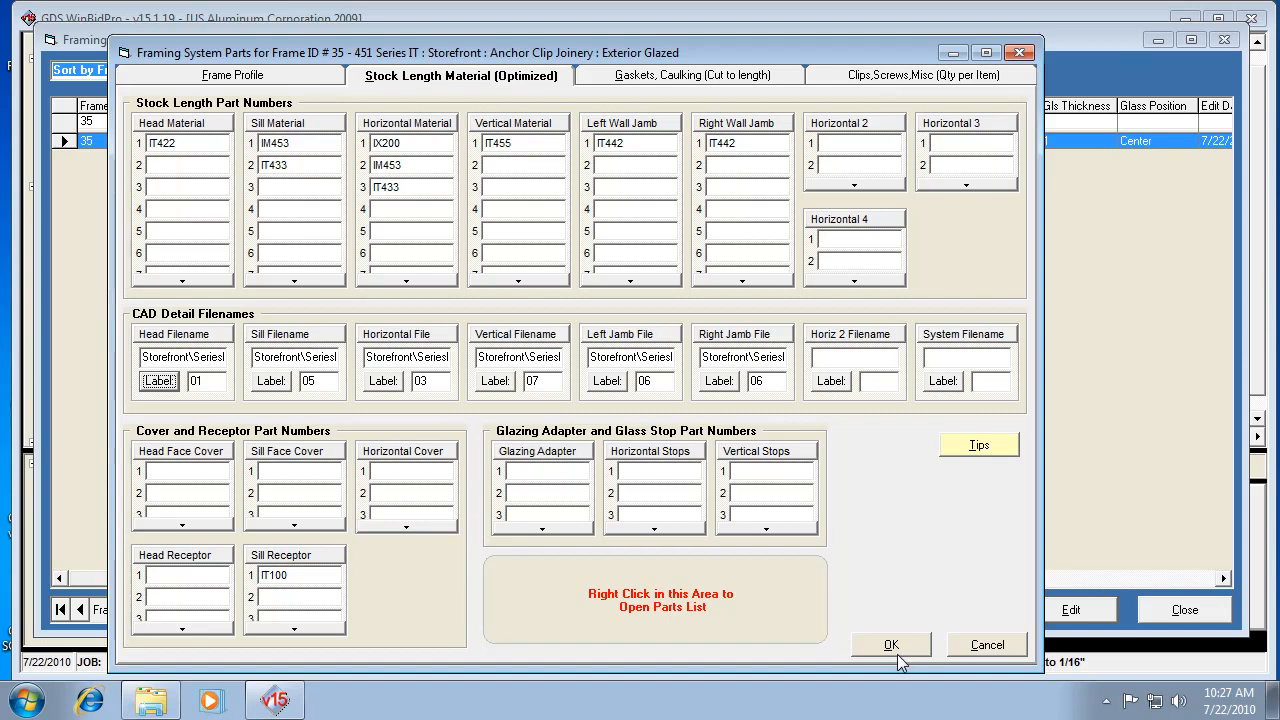